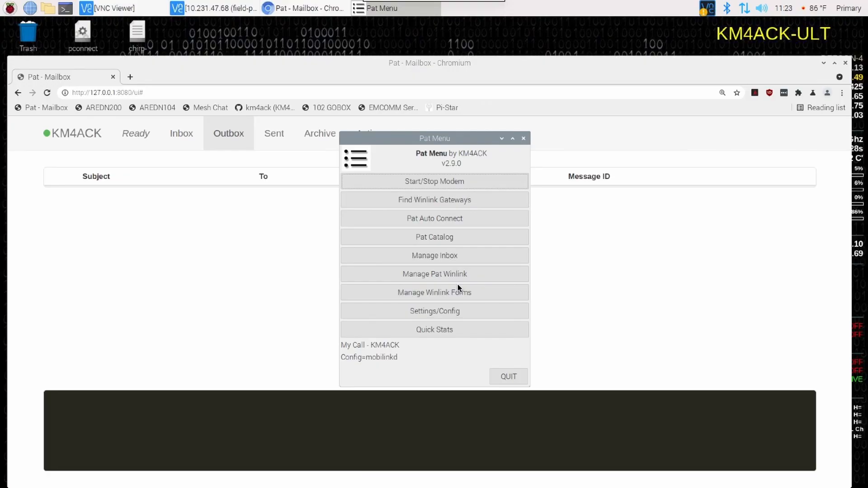
mouse_move(642, 263)
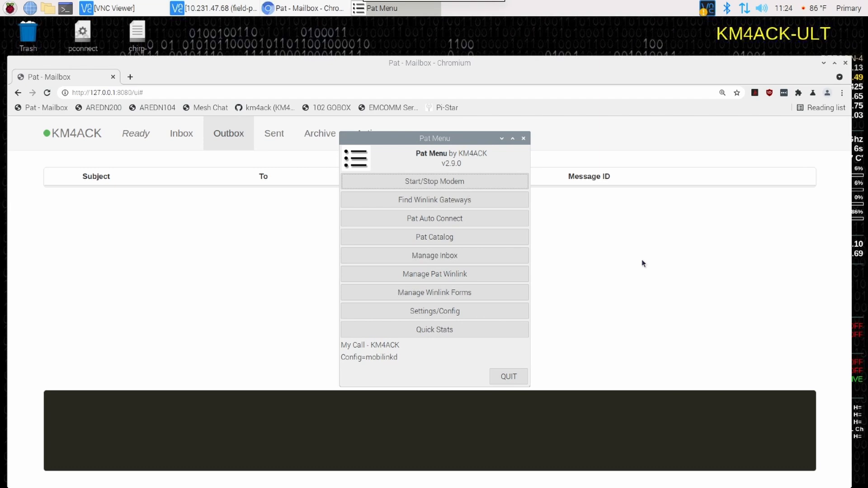
mouse_move(624, 168)
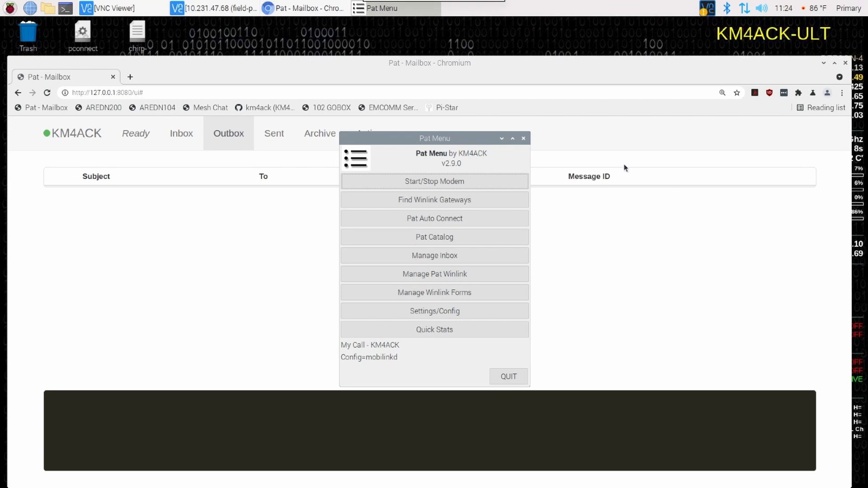
mouse_move(477, 170)
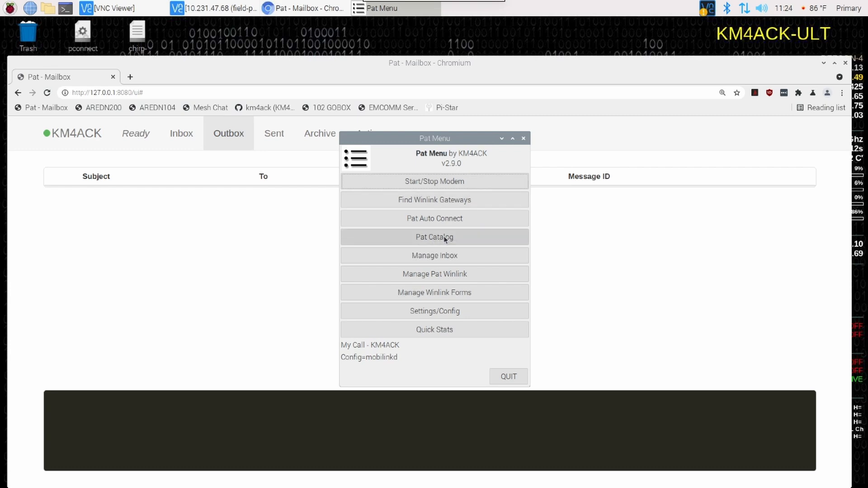
Open the Pat Catalog from the Pat Menu main window.
click(434, 237)
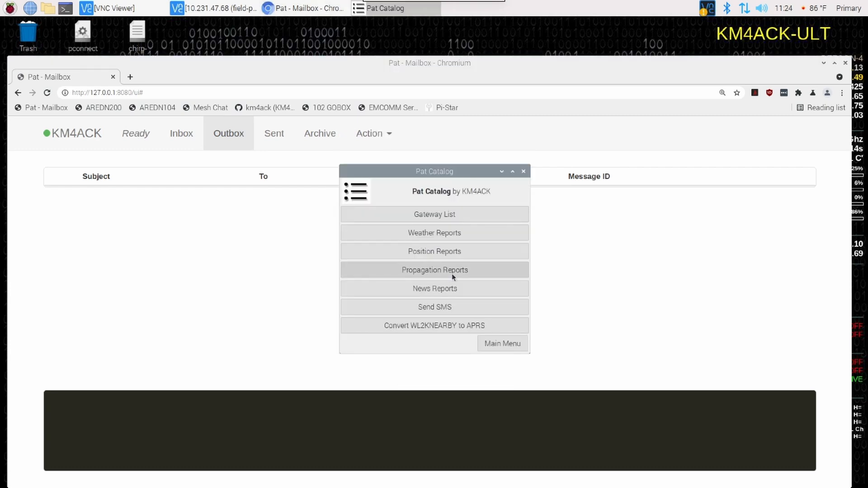
mouse_move(403, 326)
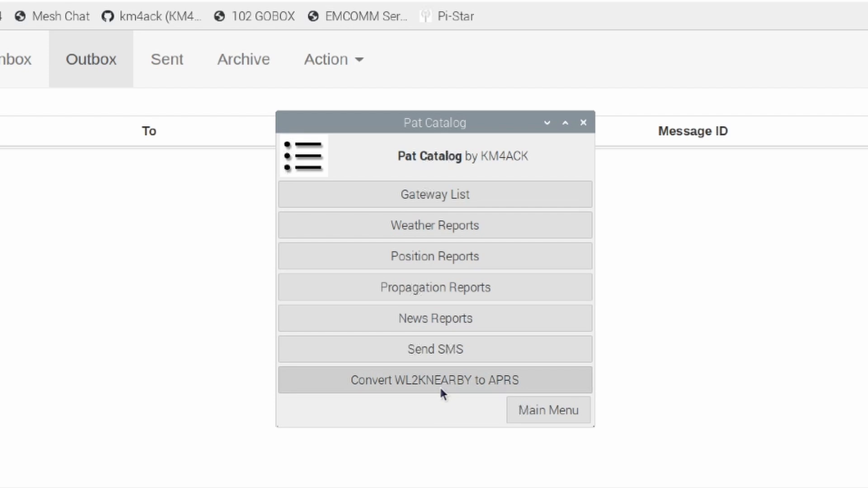
mouse_move(446, 392)
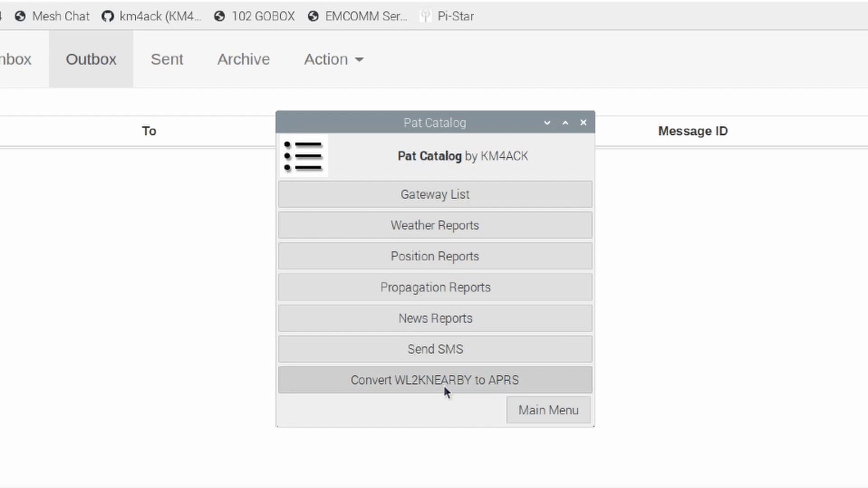
mouse_move(435, 350)
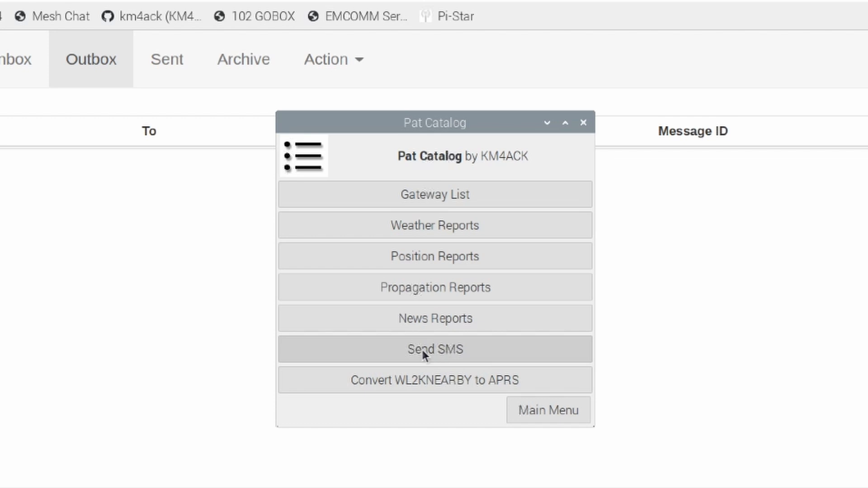
Open Send SMS to bring up the Pat SMS Manager.
click(435, 349)
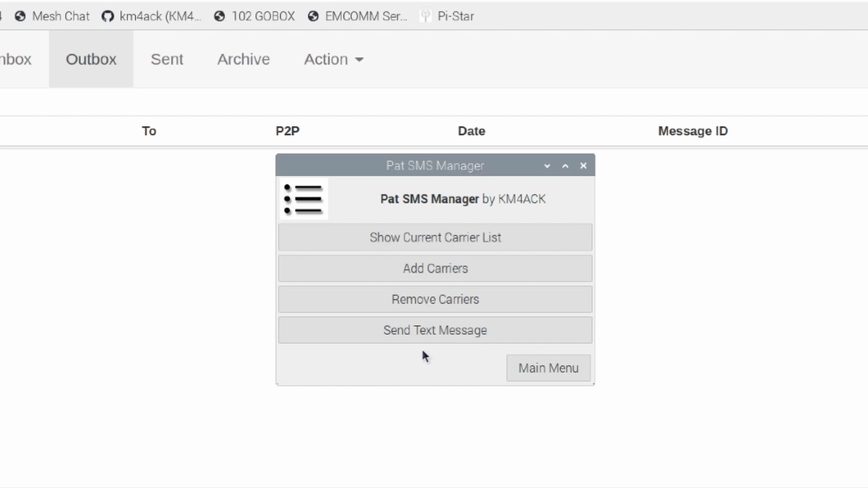
mouse_move(435, 237)
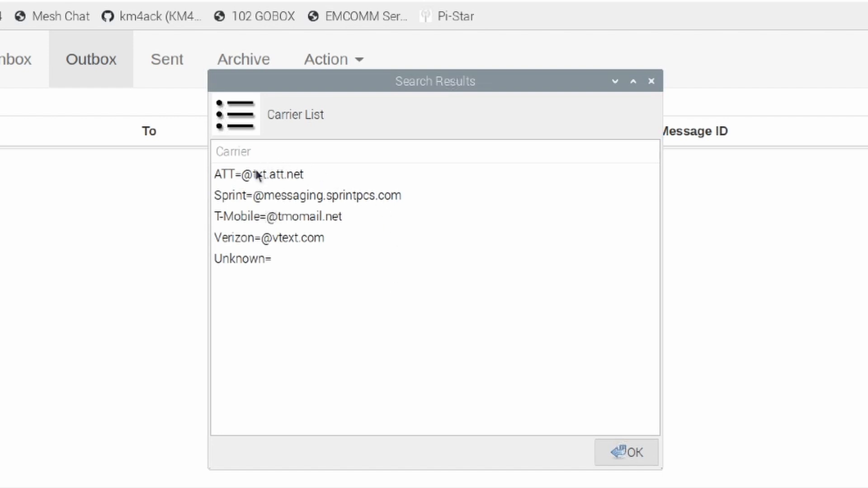
mouse_move(250, 209)
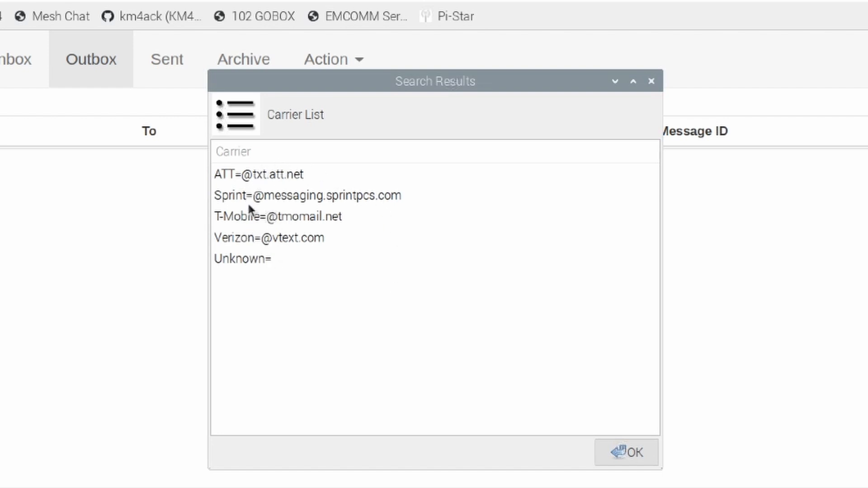
mouse_move(271, 197)
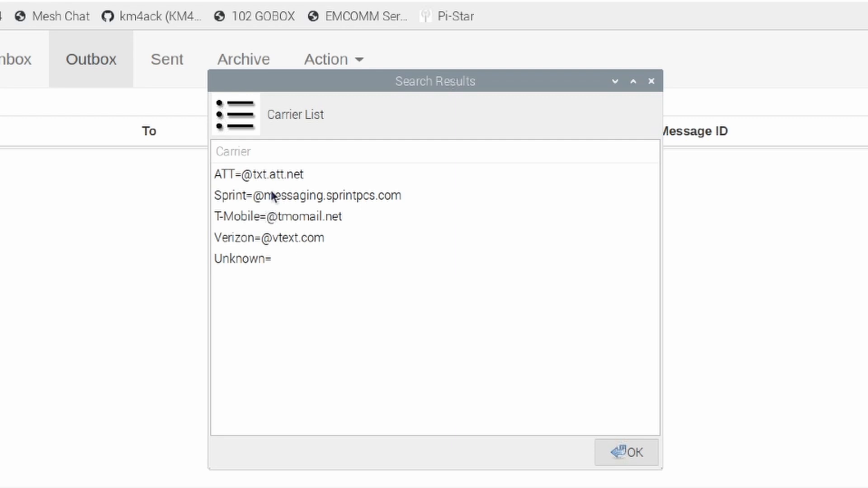
mouse_move(275, 262)
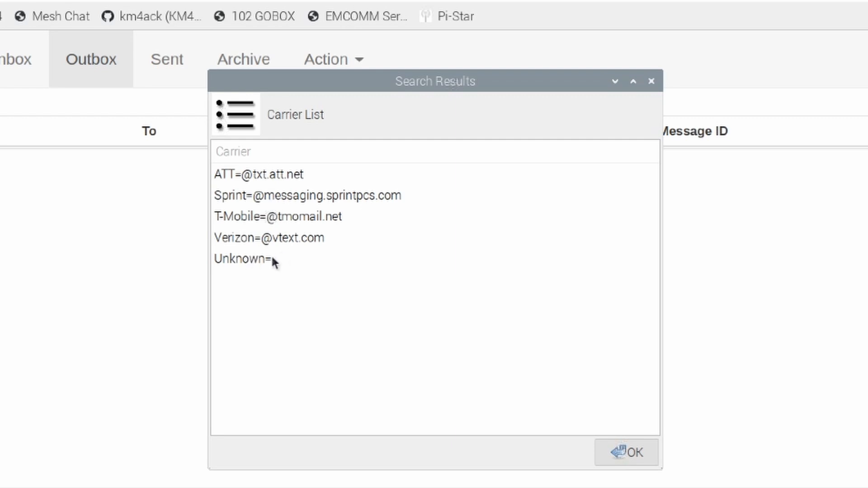
mouse_move(272, 265)
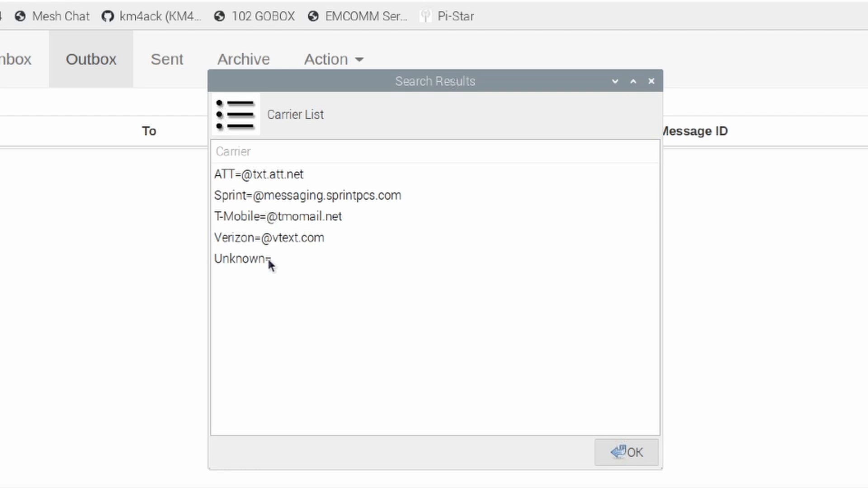
mouse_move(535, 440)
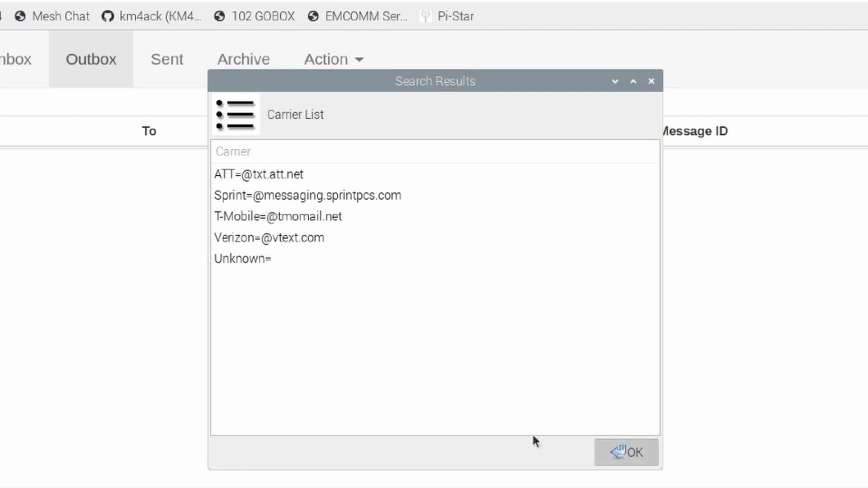
Close the current carrier list, browse the addable carriers, and cancel without adding any.
click(626, 452)
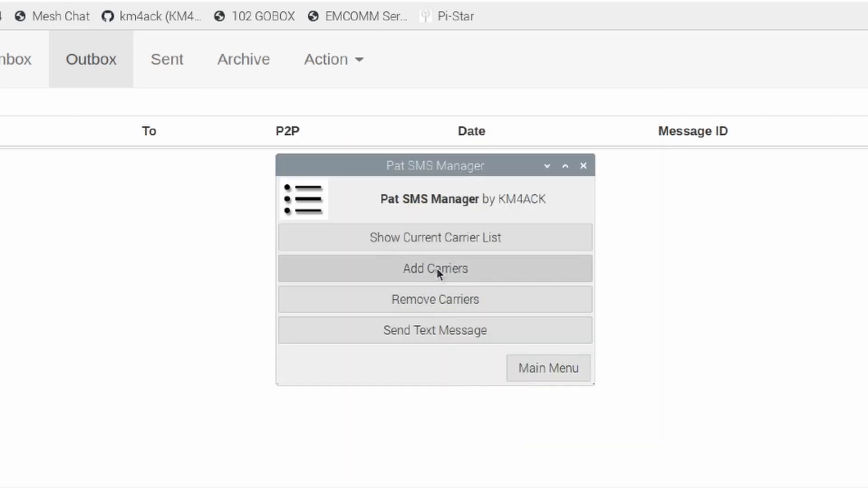
mouse_move(431, 276)
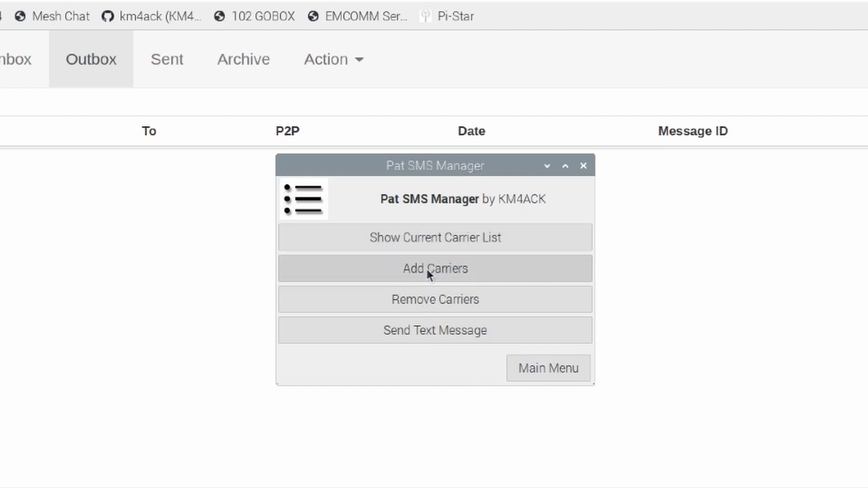
mouse_move(453, 277)
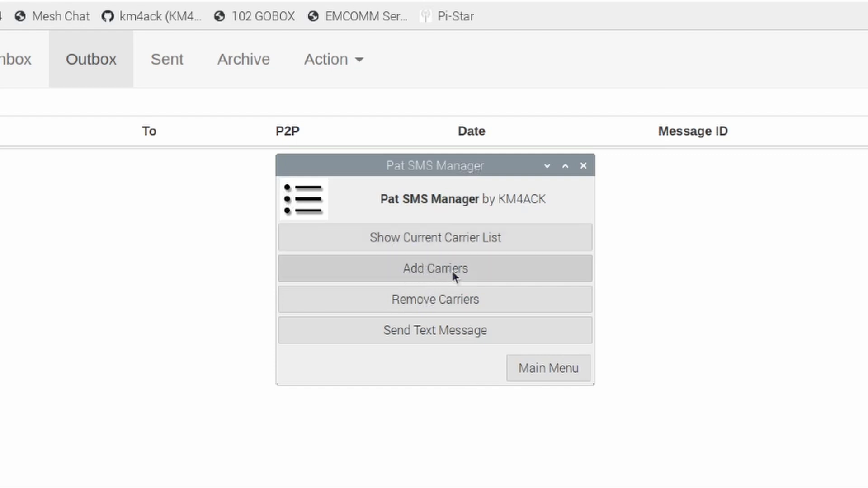
click(435, 269)
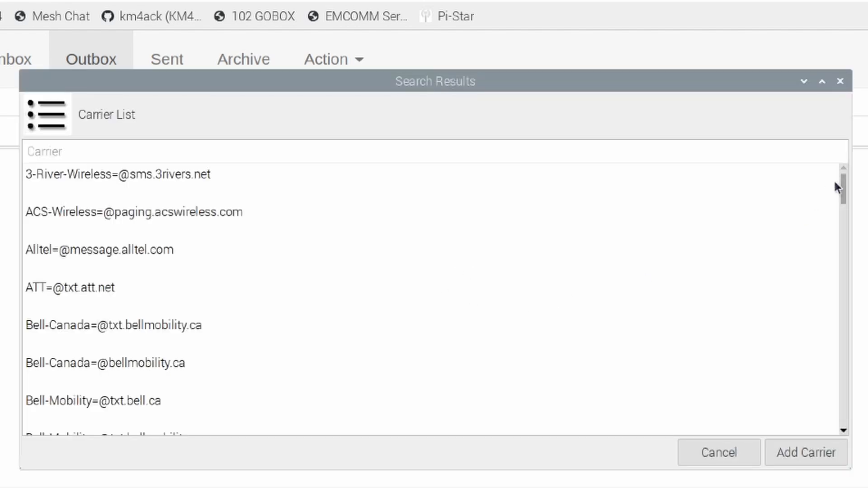
scroll(down, 3)
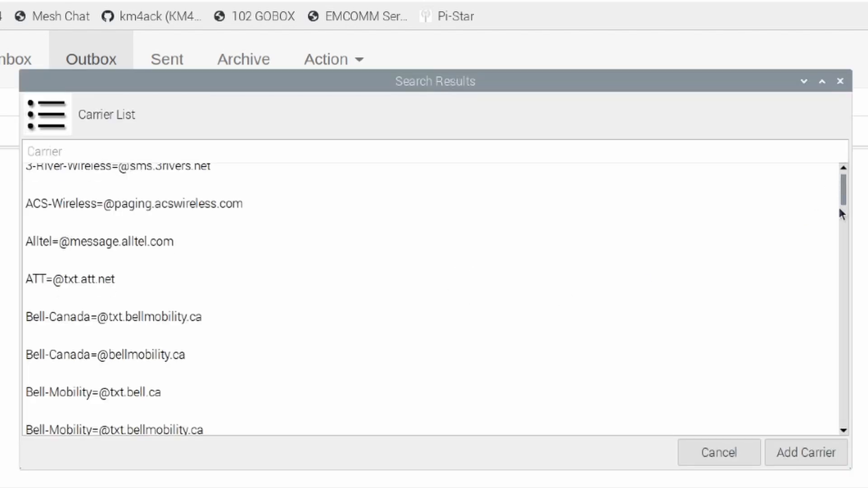
scroll(down, 3)
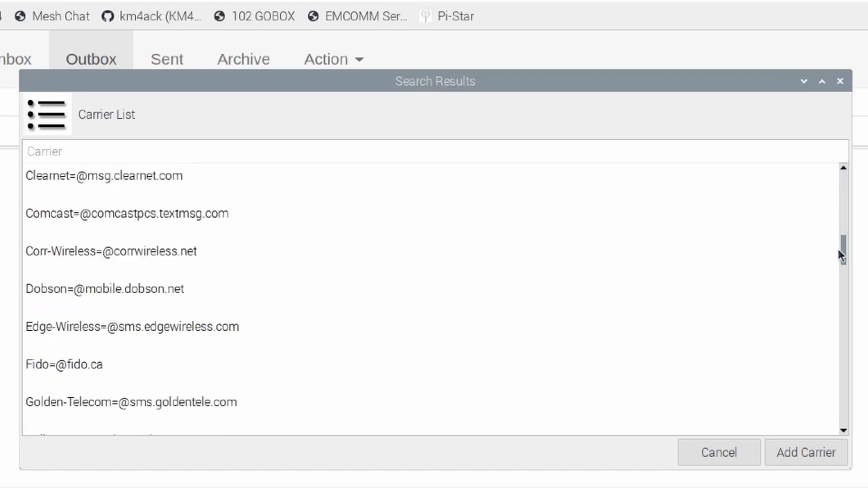
scroll(down, 3)
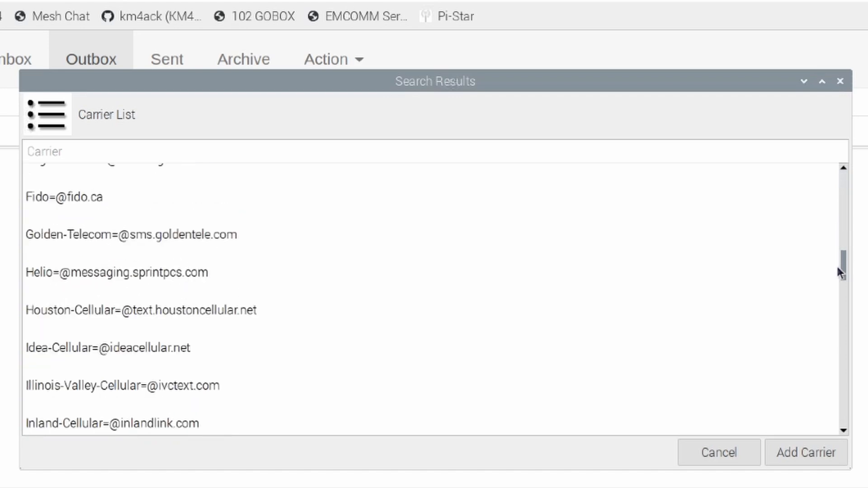
scroll(down, 3)
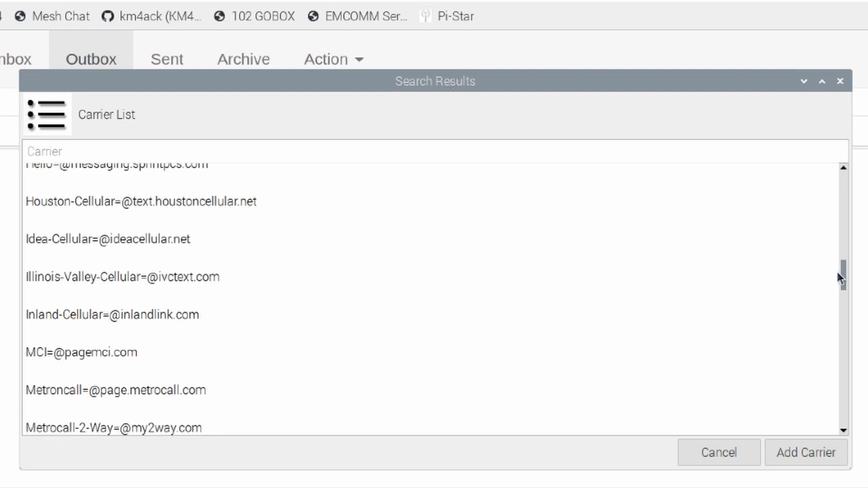
mouse_move(568, 313)
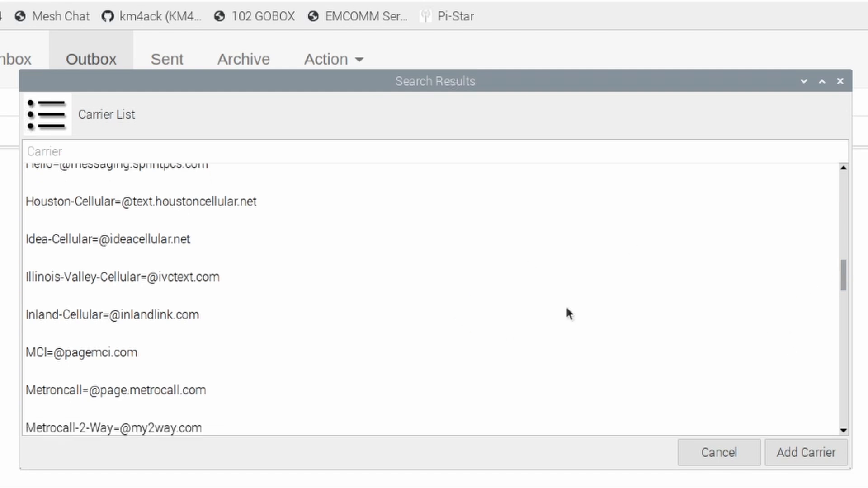
mouse_move(388, 284)
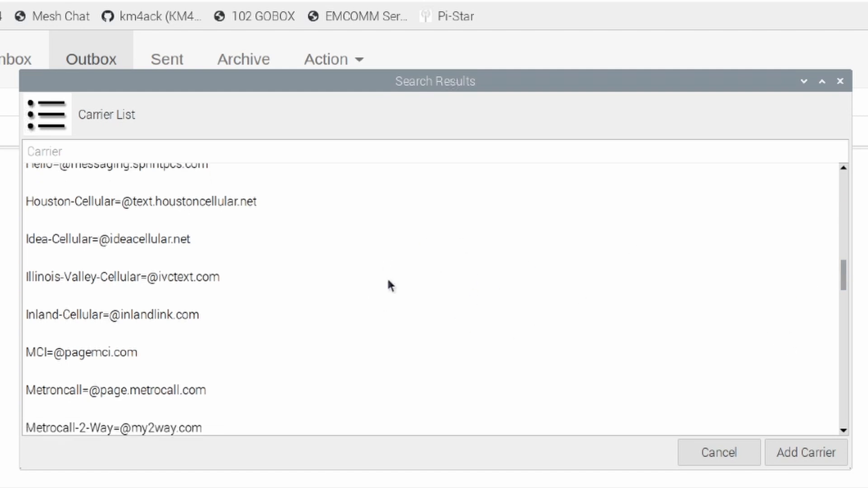
mouse_move(473, 292)
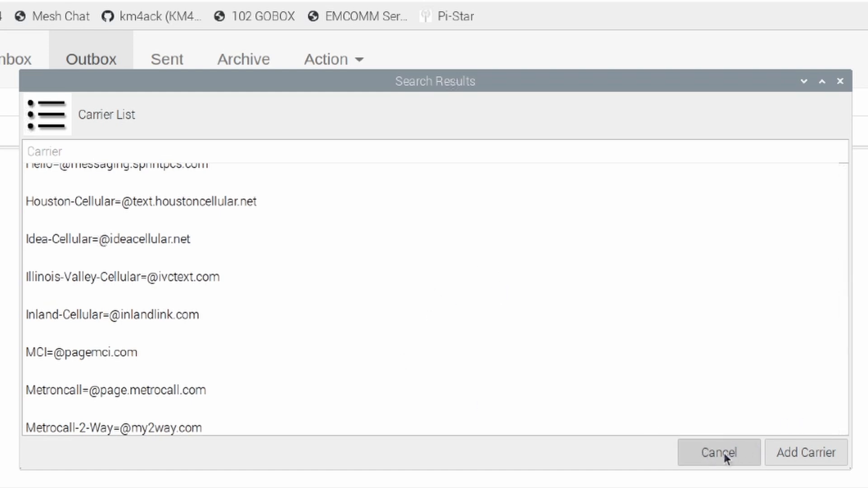
click(717, 453)
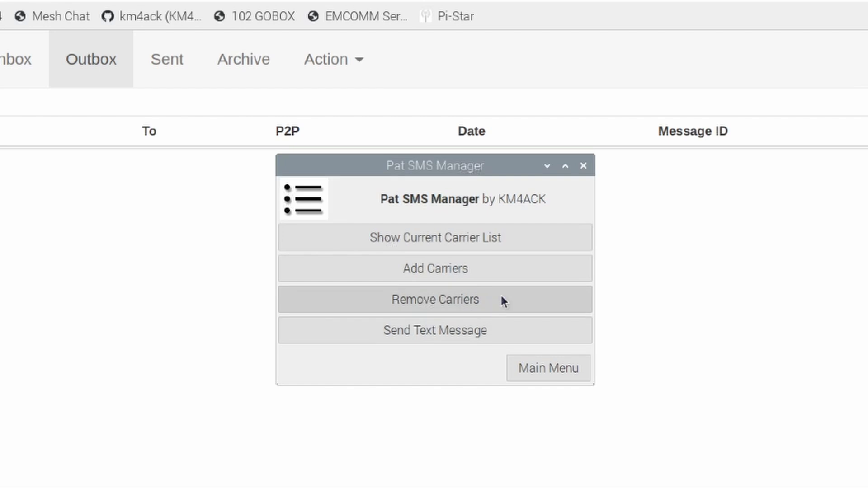
mouse_move(450, 338)
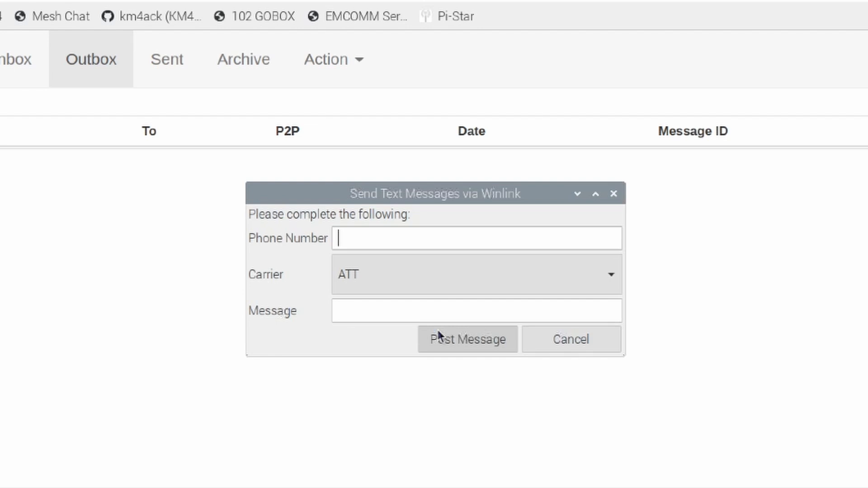
text(61)
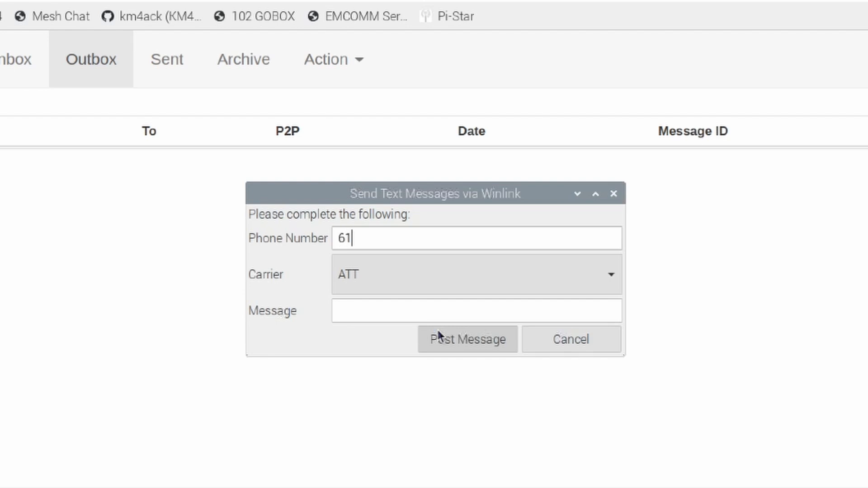
text(55551234)
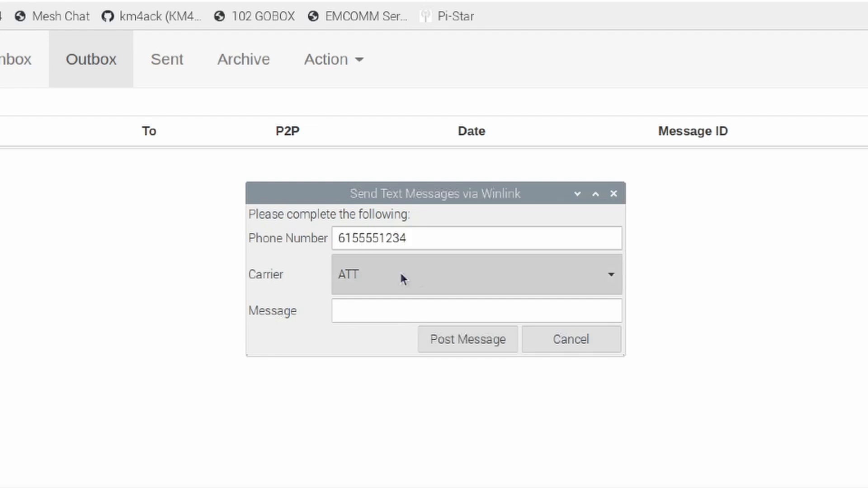
click(476, 238)
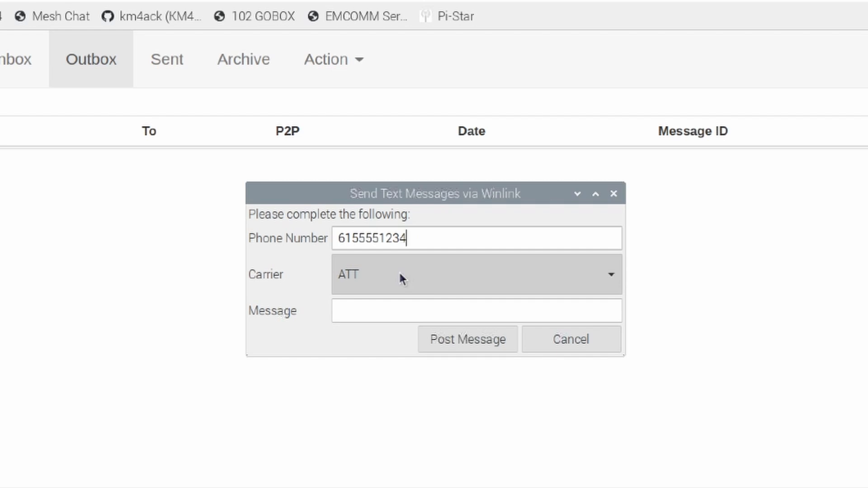
click(475, 274)
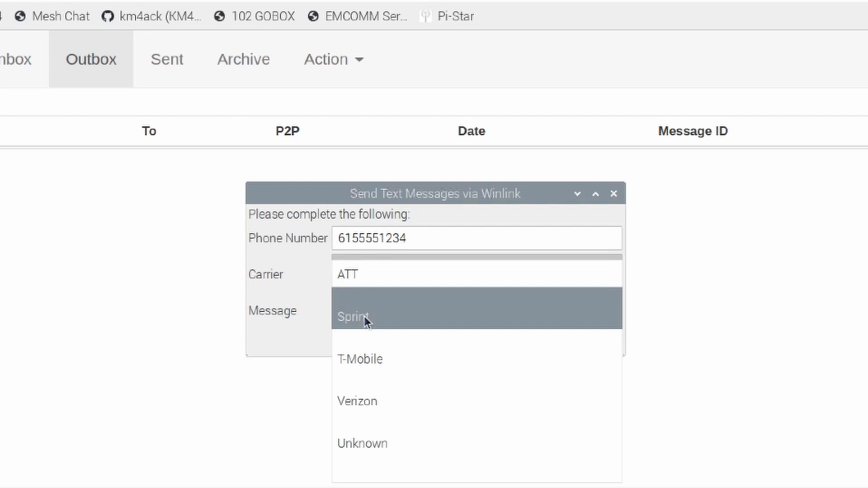
click(355, 318)
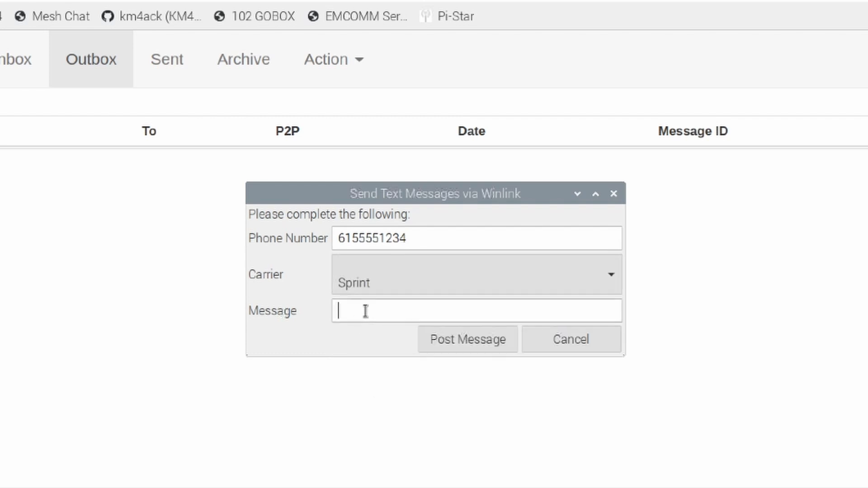
text(test)
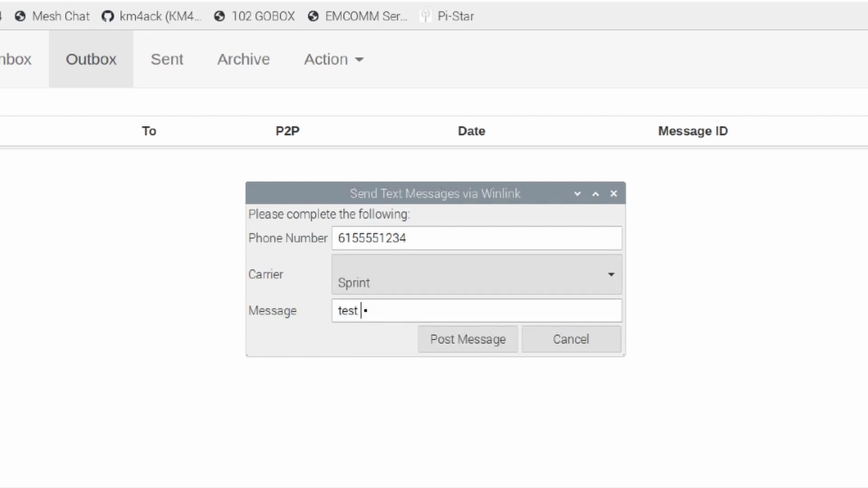
text(for video)
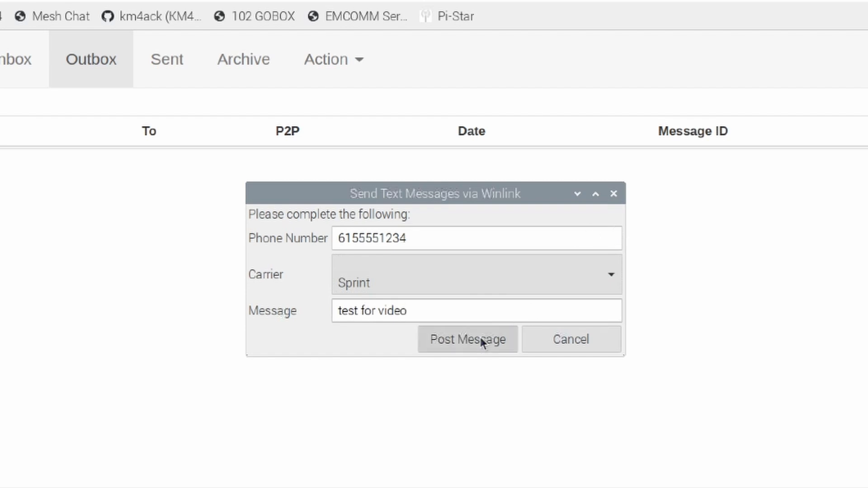
click(466, 340)
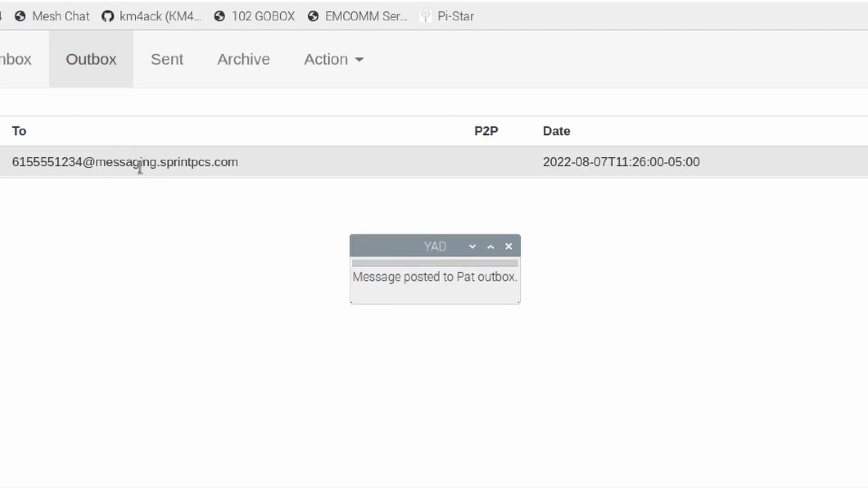
click(508, 247)
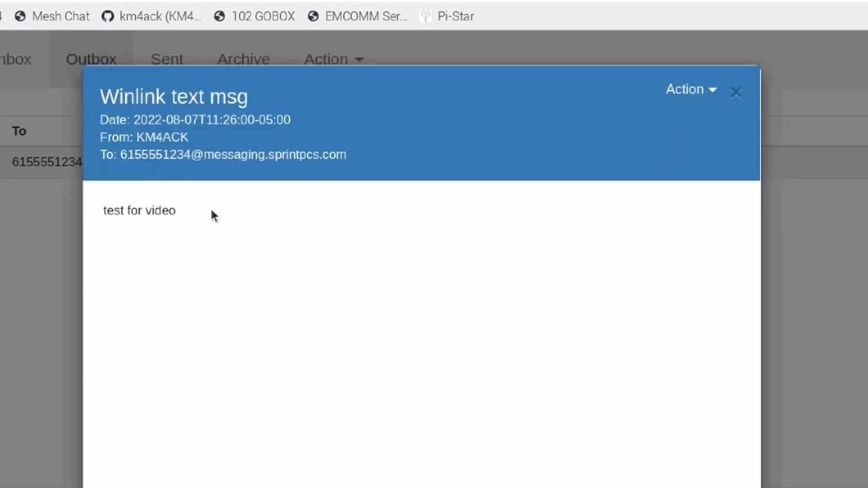
mouse_move(86, 227)
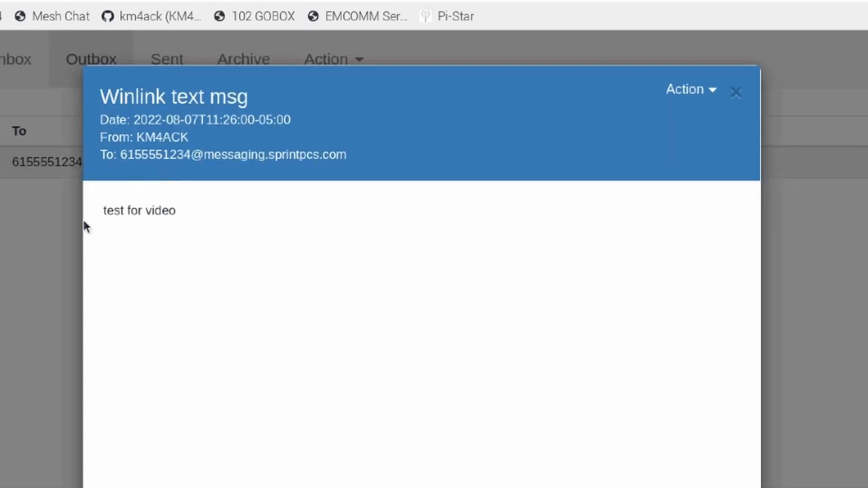
mouse_move(194, 217)
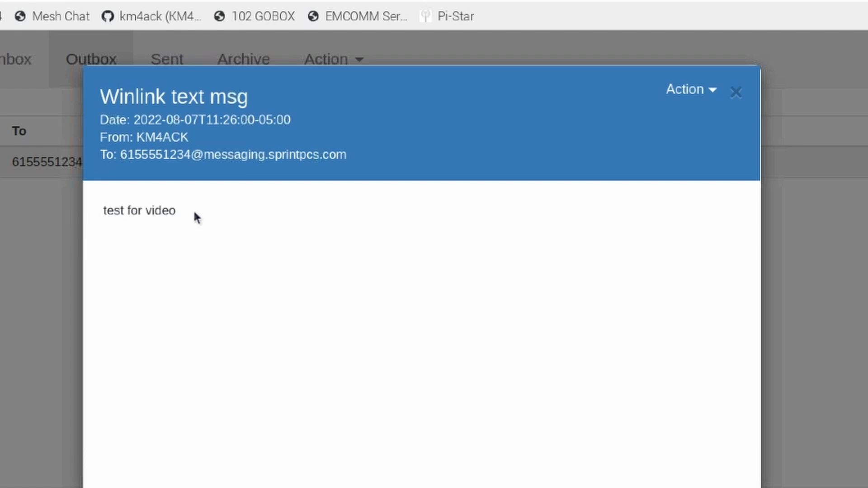
mouse_move(143, 155)
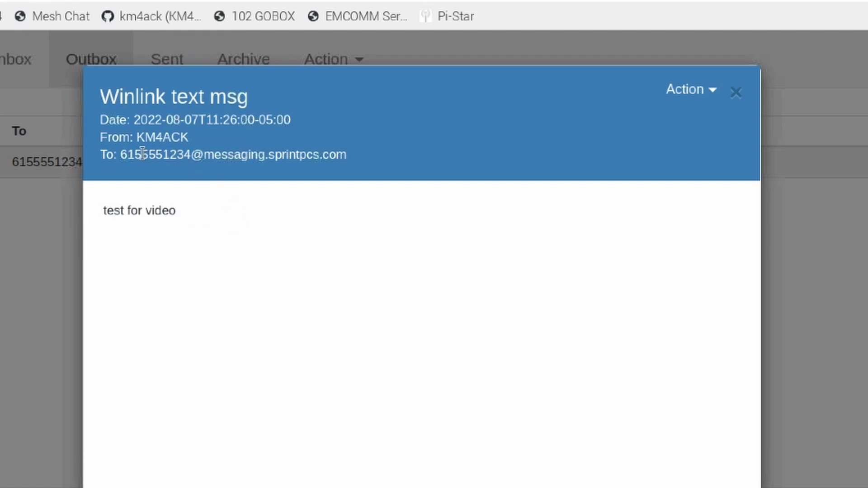
mouse_move(284, 151)
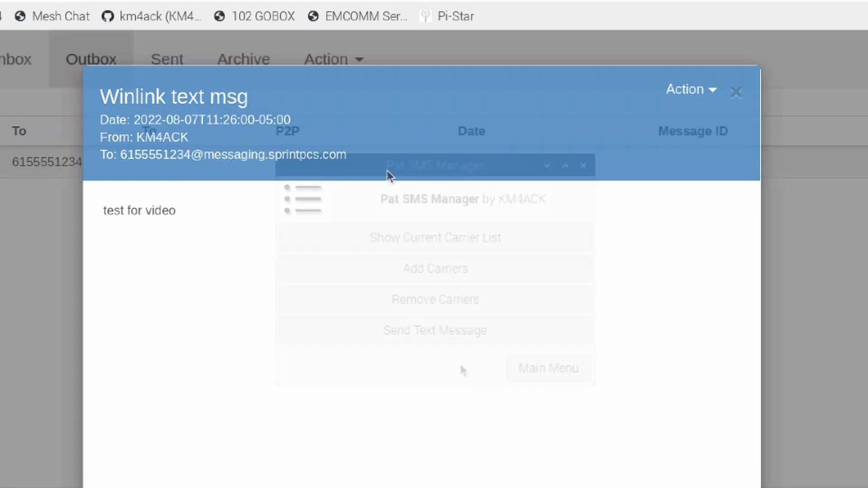
click(735, 92)
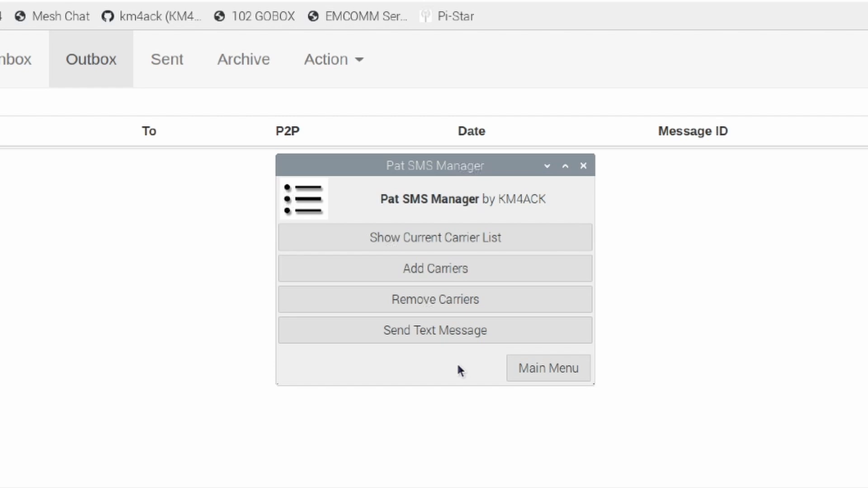
mouse_move(435, 331)
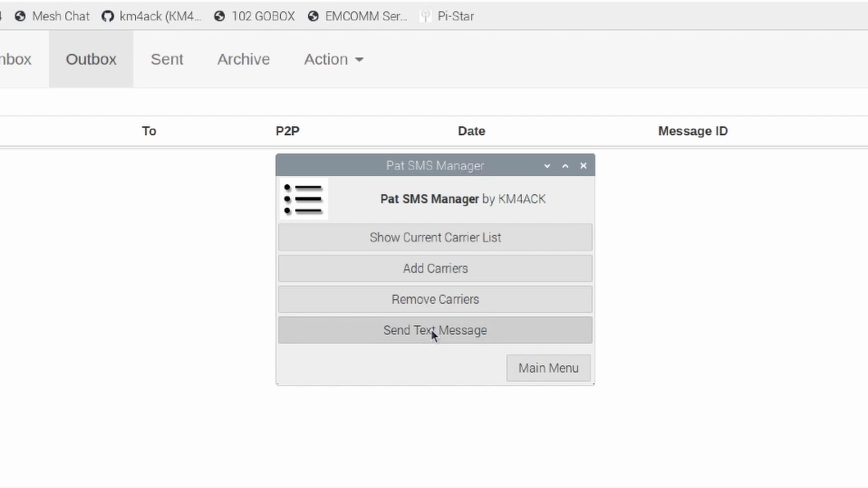
click(434, 330)
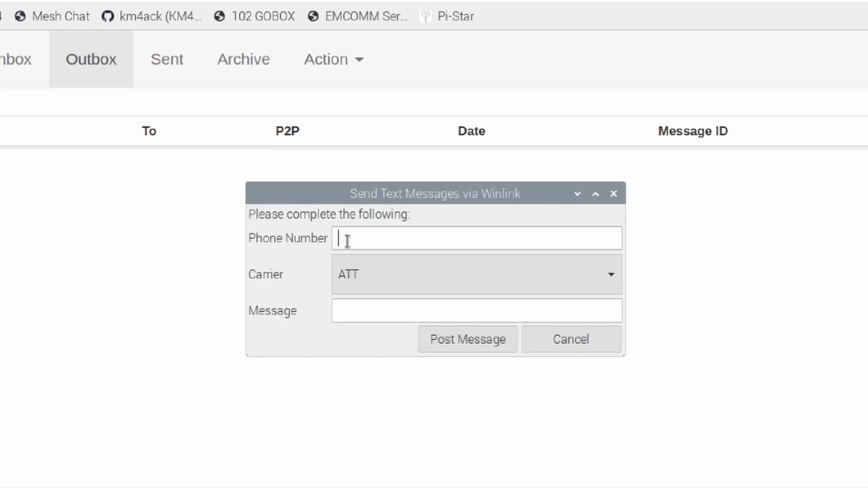
text(6155551234)
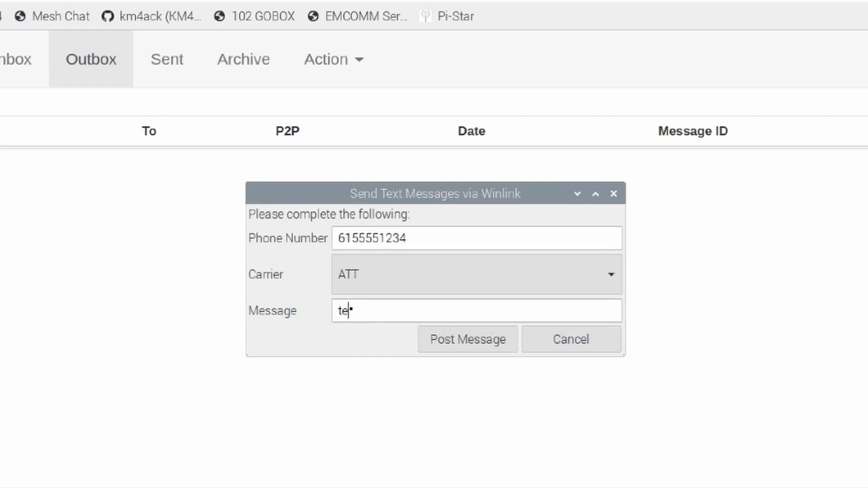
text(st 2 for v)
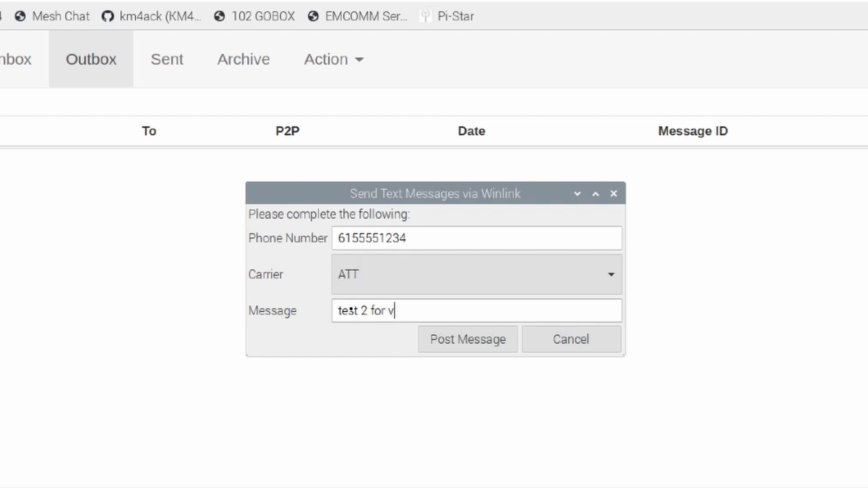
text(ideo)
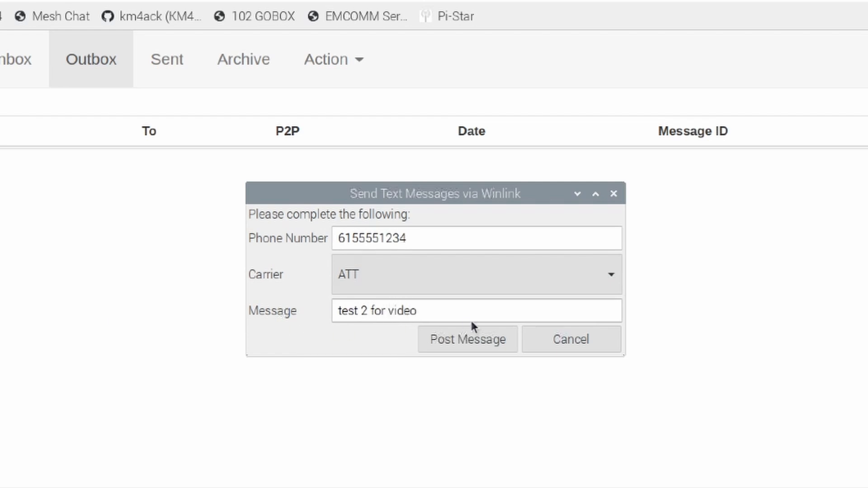
Set the carrier to Unknown, post the message, and open it in the outbox.
click(474, 274)
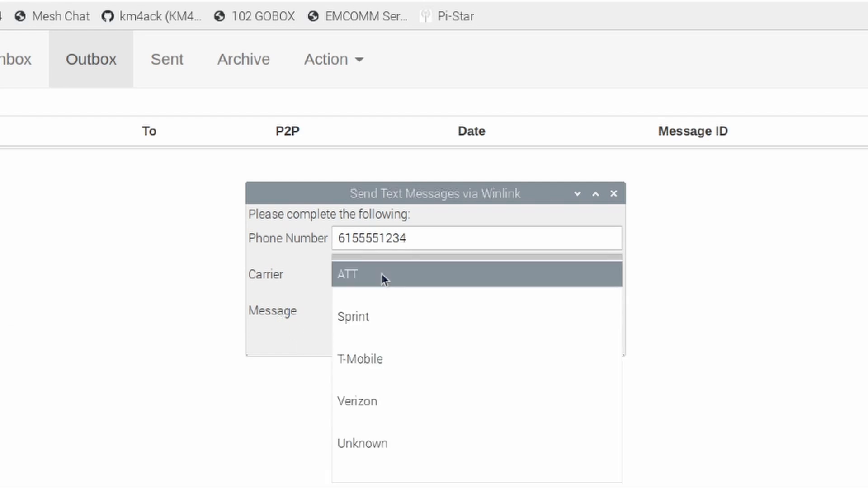
mouse_move(387, 443)
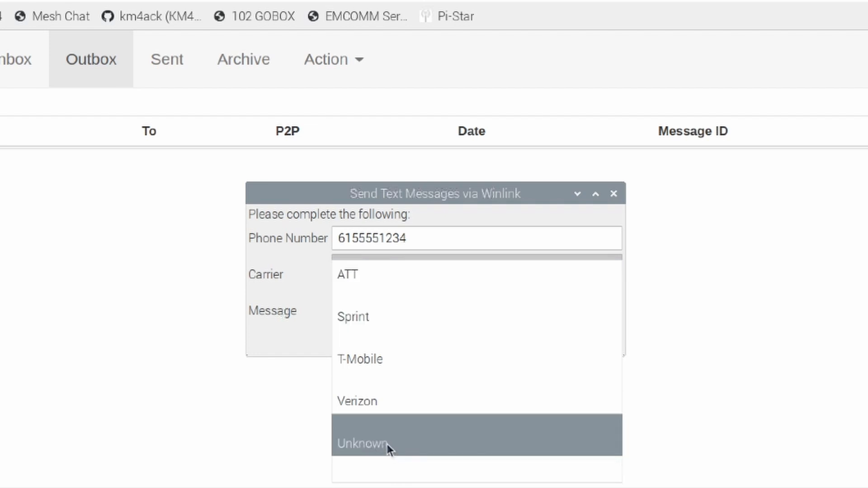
click(360, 444)
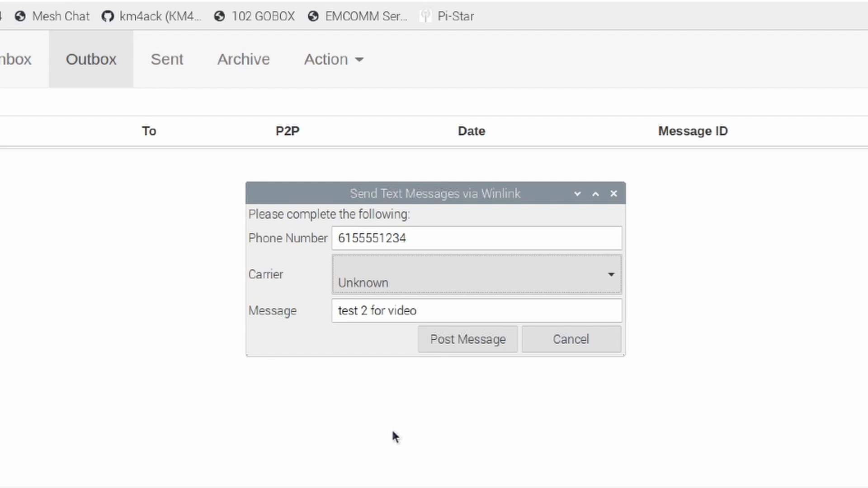
mouse_move(448, 287)
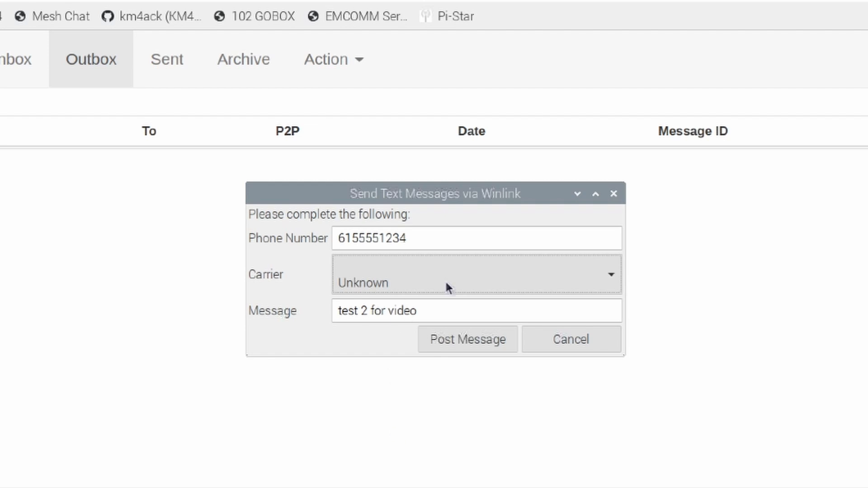
mouse_move(434, 342)
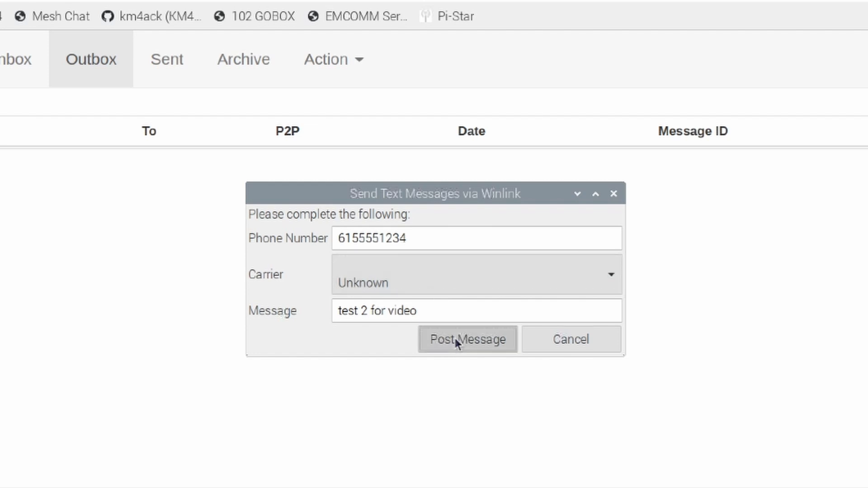
click(467, 340)
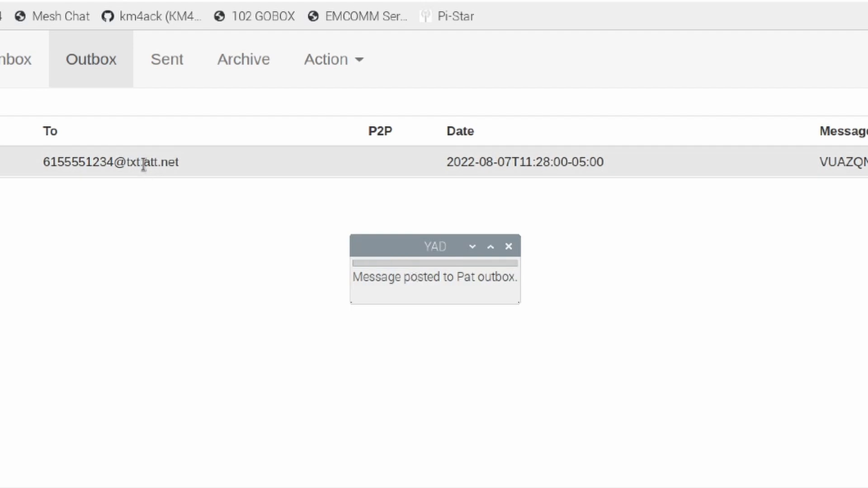
click(508, 246)
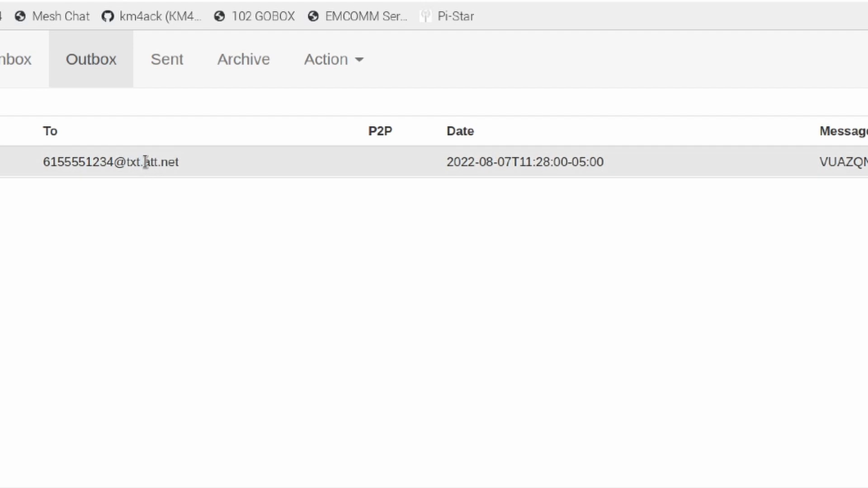
click(111, 162)
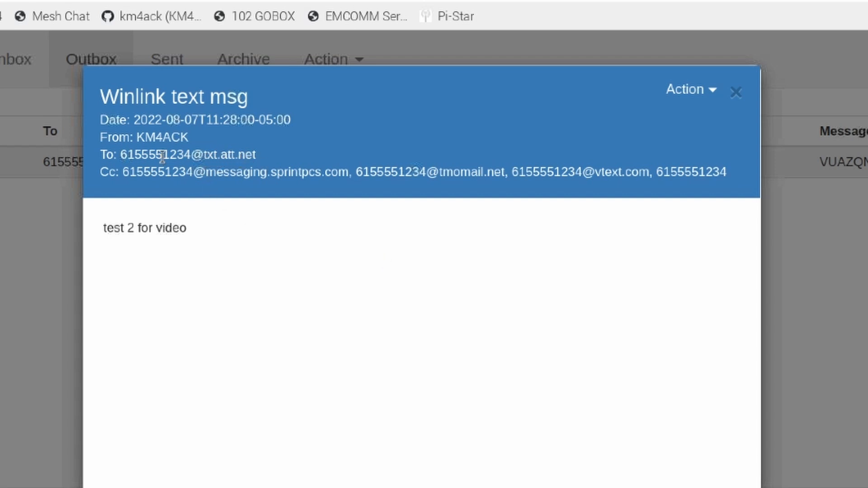
mouse_move(202, 160)
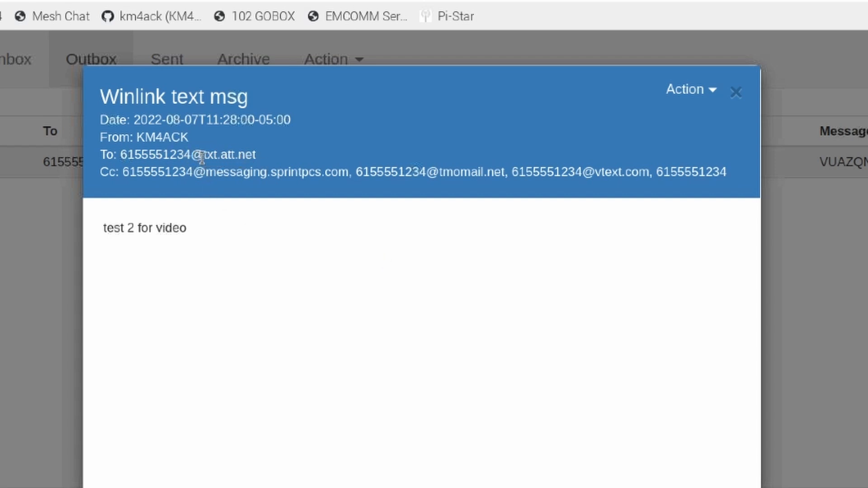
mouse_move(243, 155)
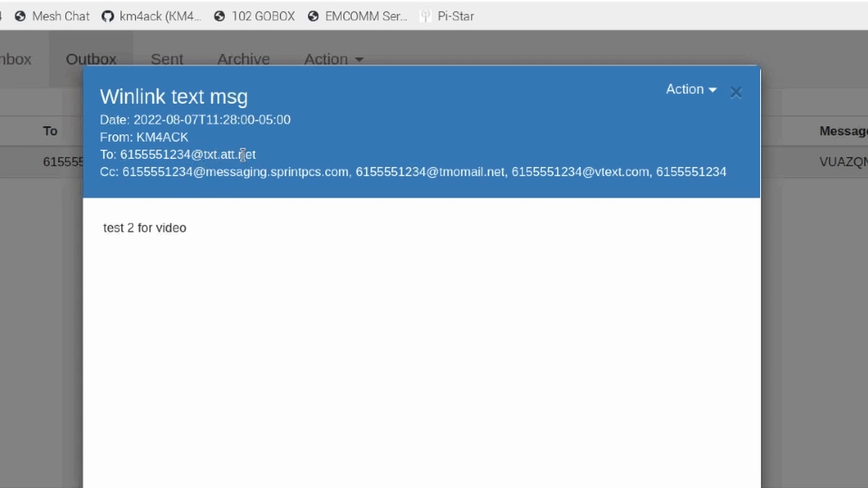
mouse_move(148, 185)
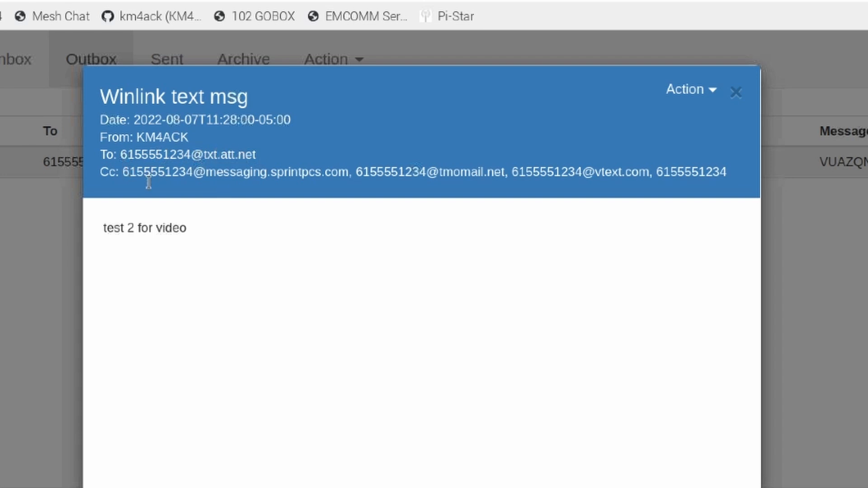
mouse_move(295, 166)
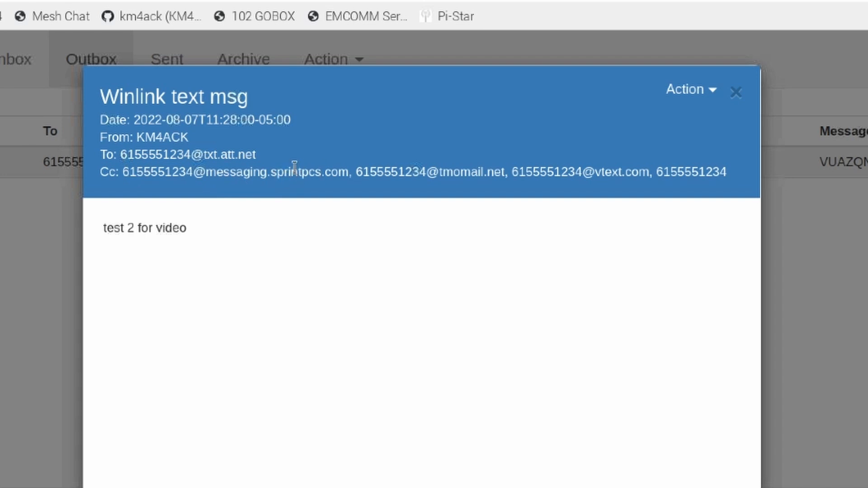
mouse_move(459, 171)
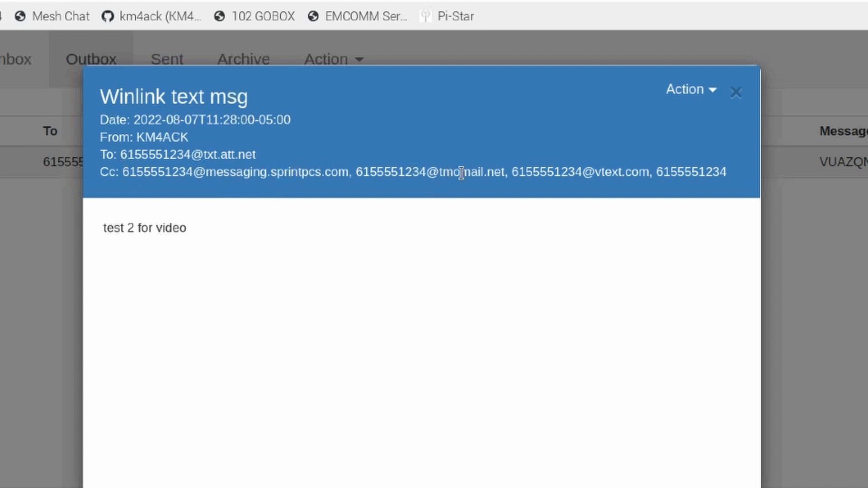
mouse_move(582, 180)
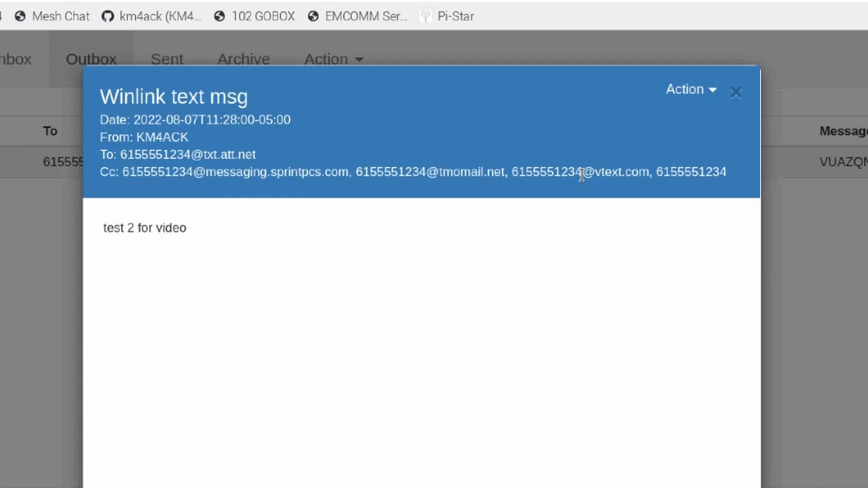
mouse_move(507, 390)
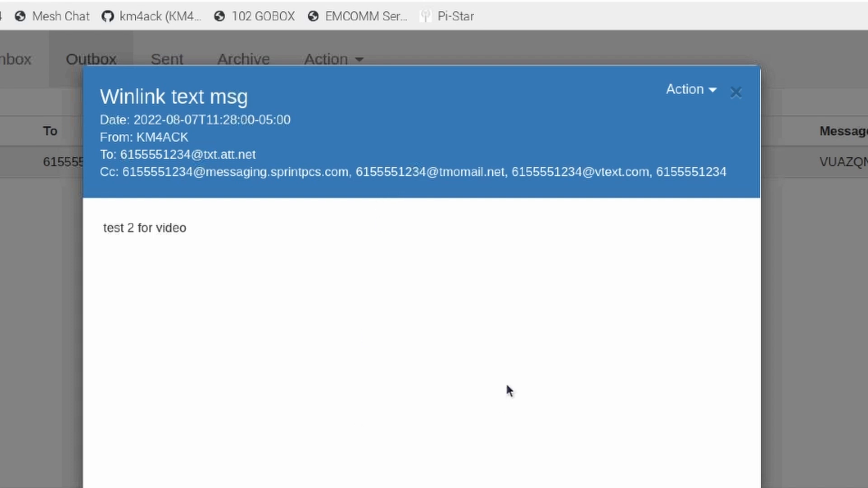
mouse_move(417, 317)
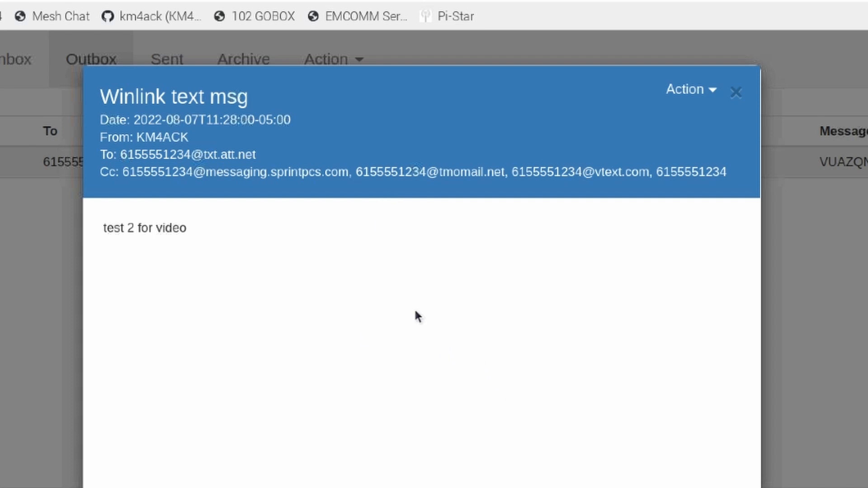
mouse_move(421, 326)
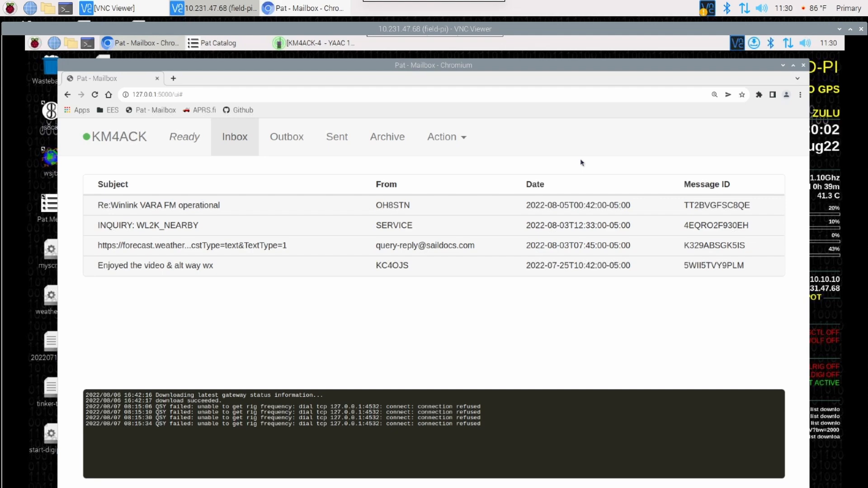
mouse_move(162, 225)
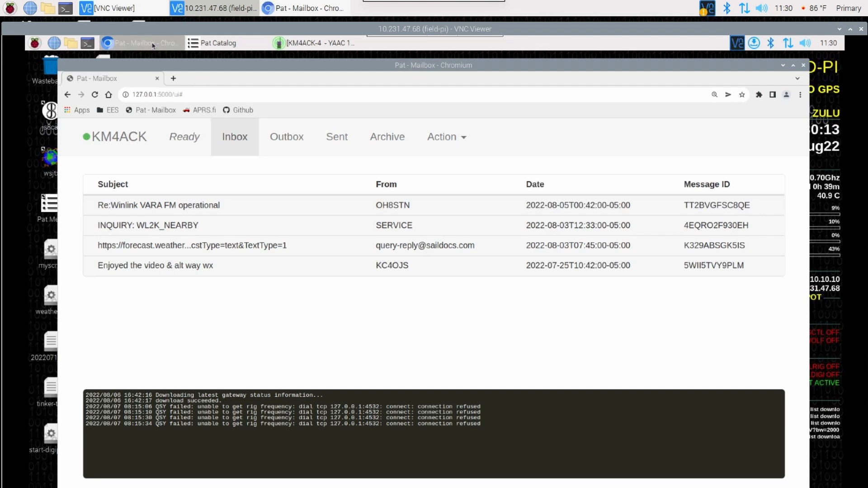
Run the WL2K-NEARBY to APRS conversion and dismiss the Processing done notice.
click(212, 43)
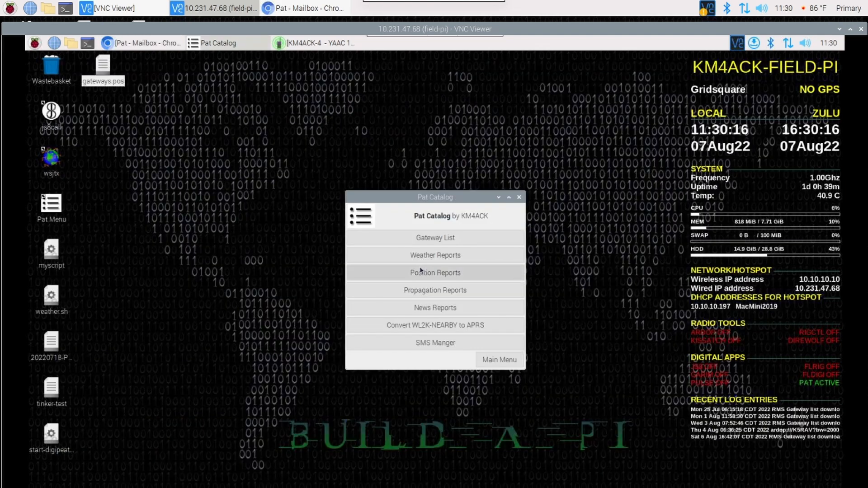
mouse_move(435, 253)
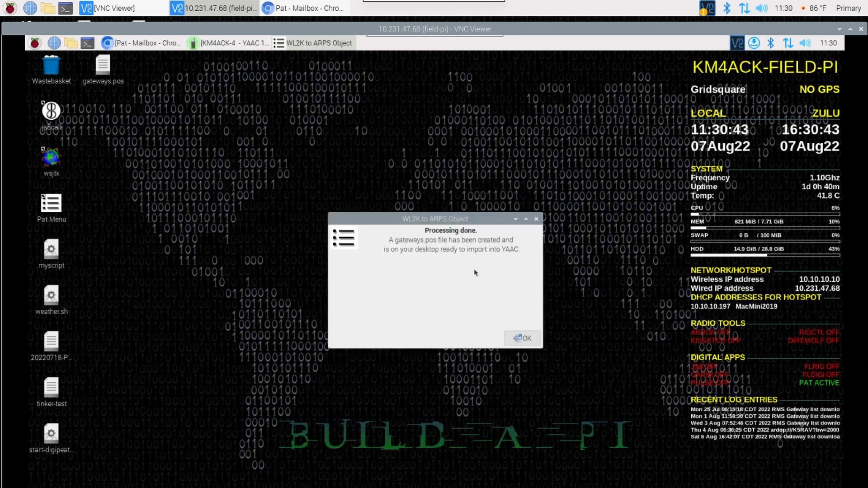
mouse_move(467, 281)
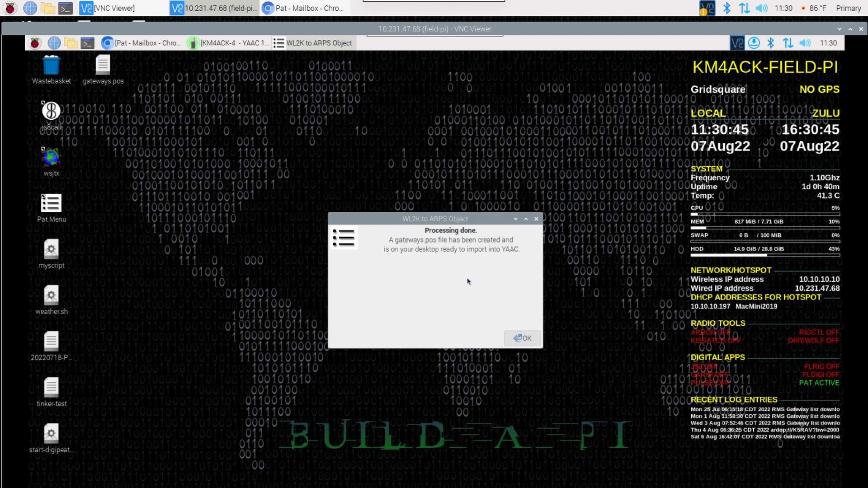
click(521, 338)
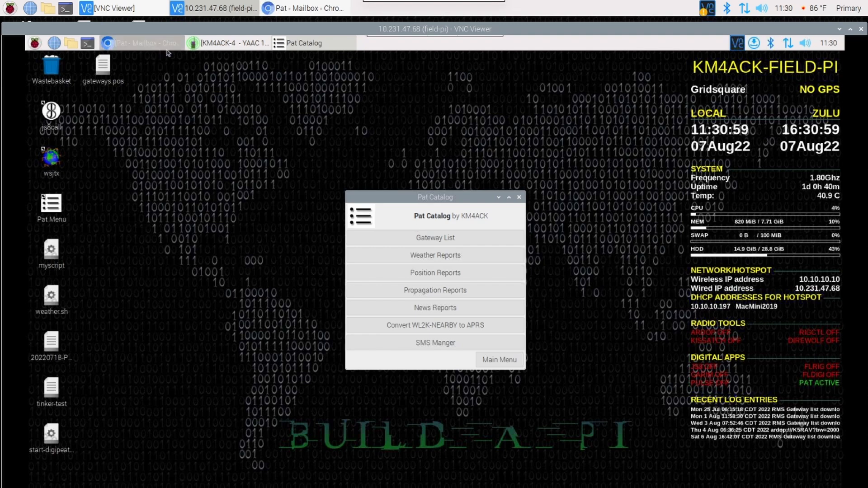
Load Desktop/gateways.pos into YAAC via File > Load > Objects and Items.
click(227, 43)
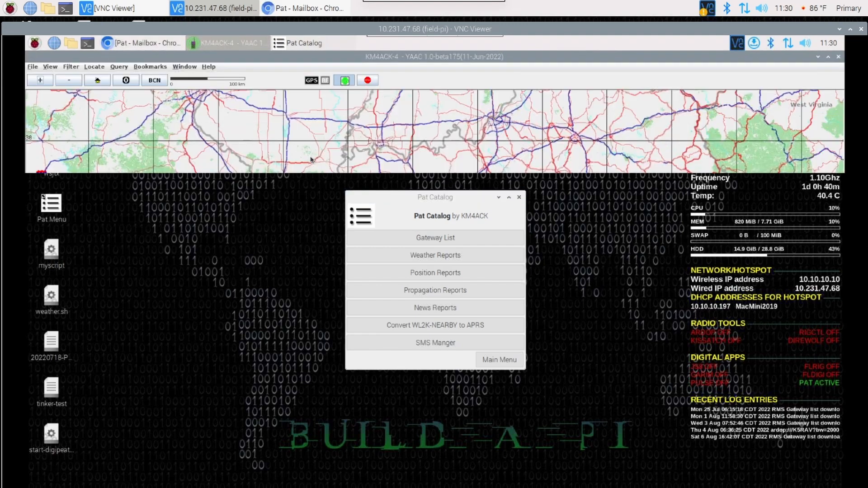
click(32, 67)
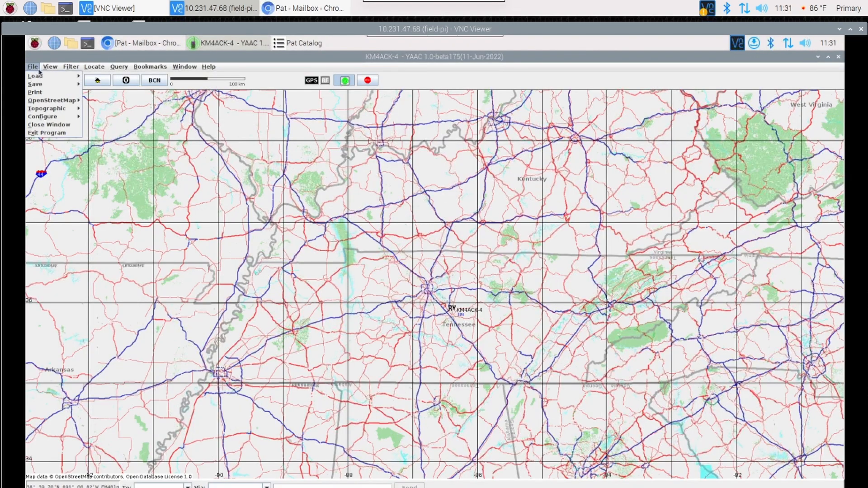
click(35, 76)
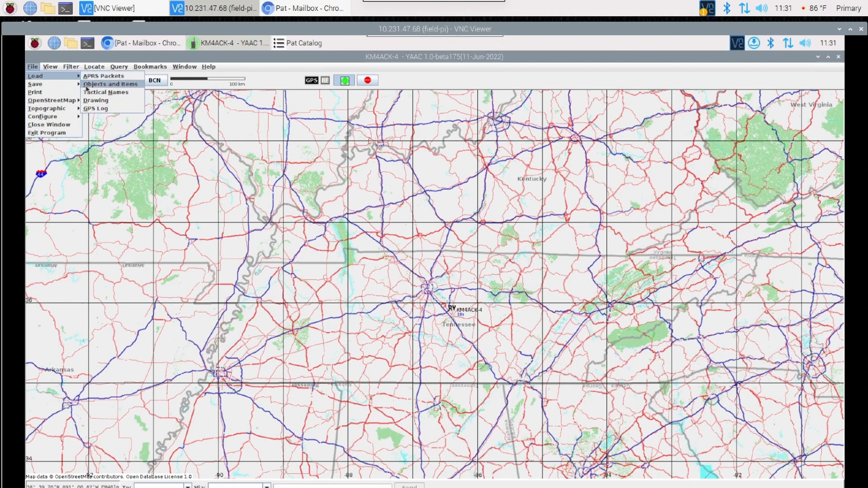
click(110, 84)
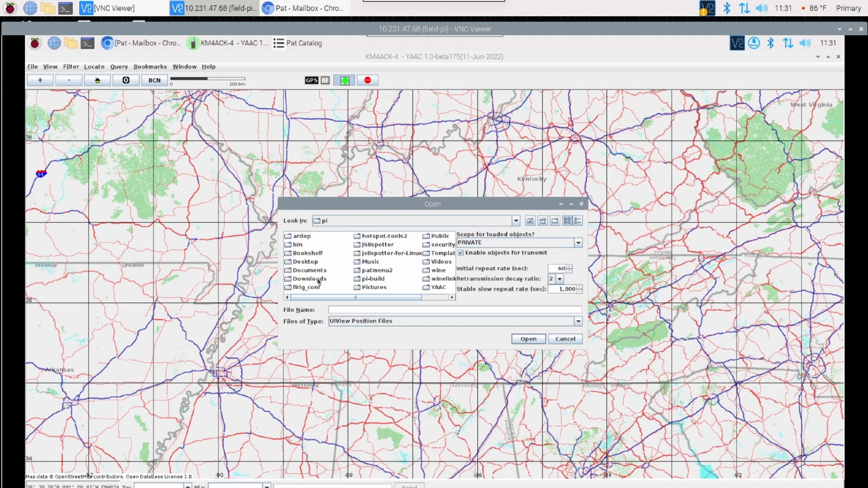
double_click(305, 261)
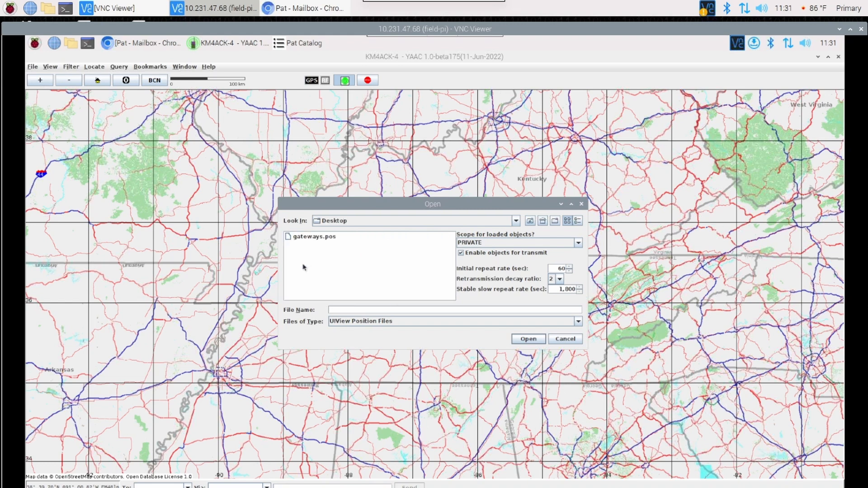
mouse_move(310, 242)
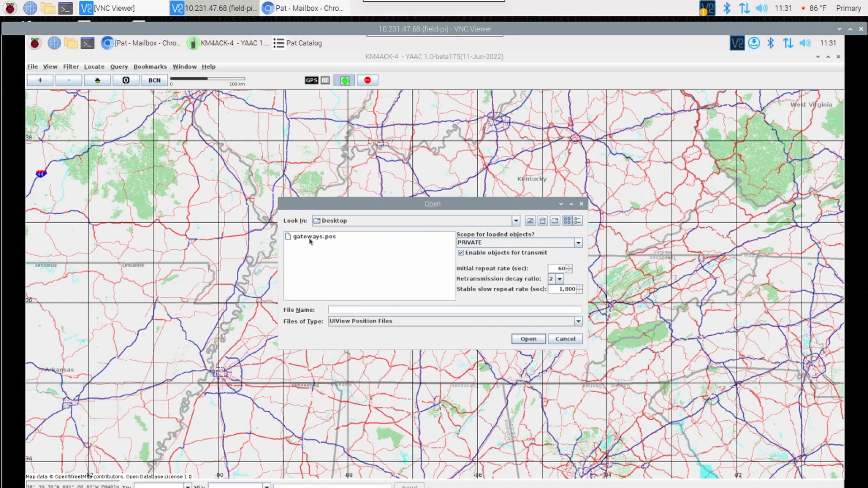
click(313, 236)
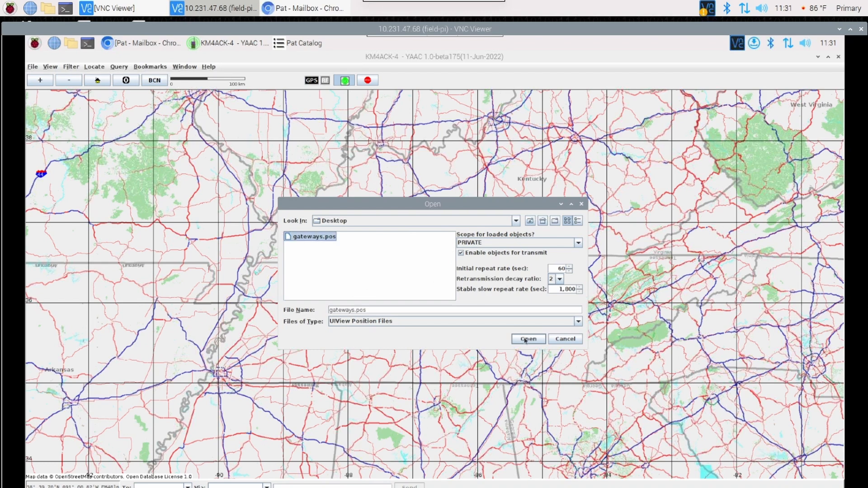
click(526, 338)
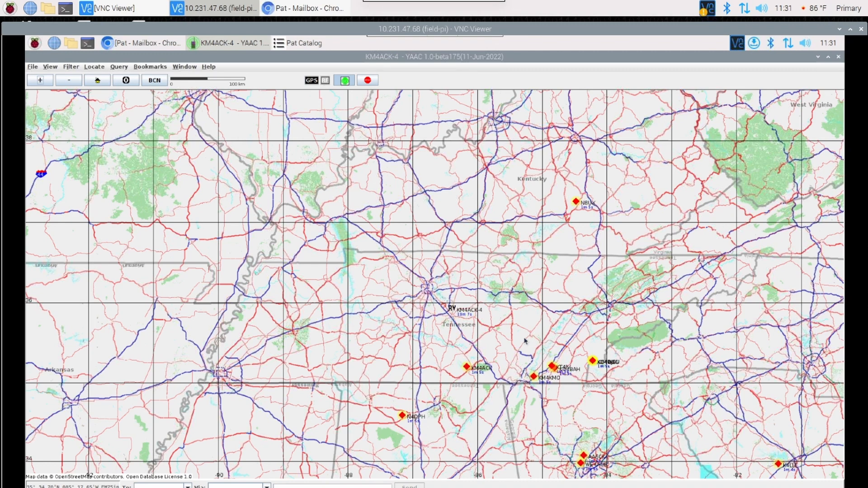
mouse_move(516, 318)
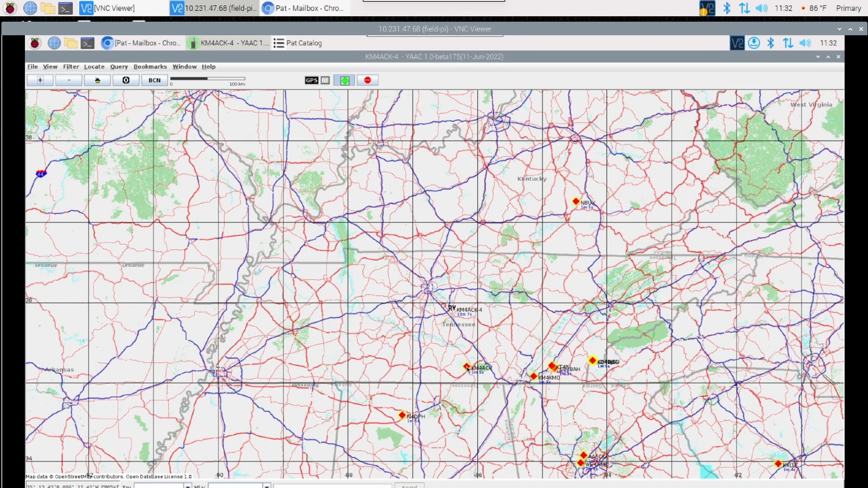
Show the KM4ACK gateway object's details on the YAAC map.
click(465, 367)
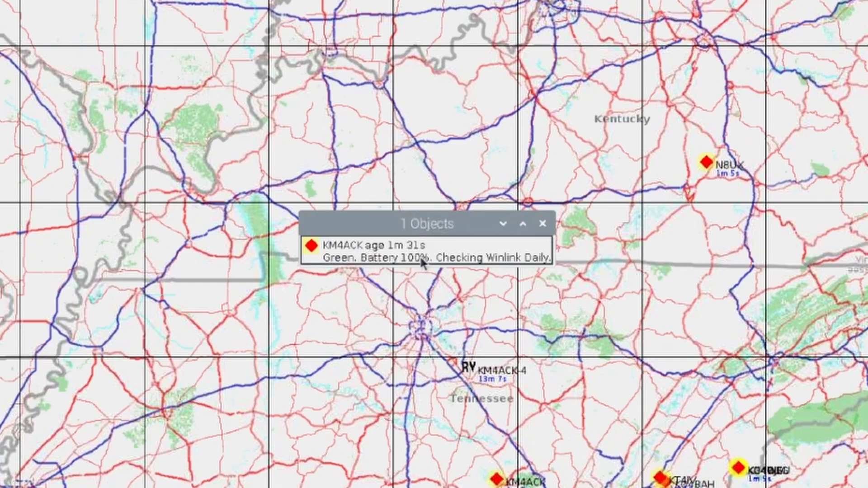
mouse_move(602, 257)
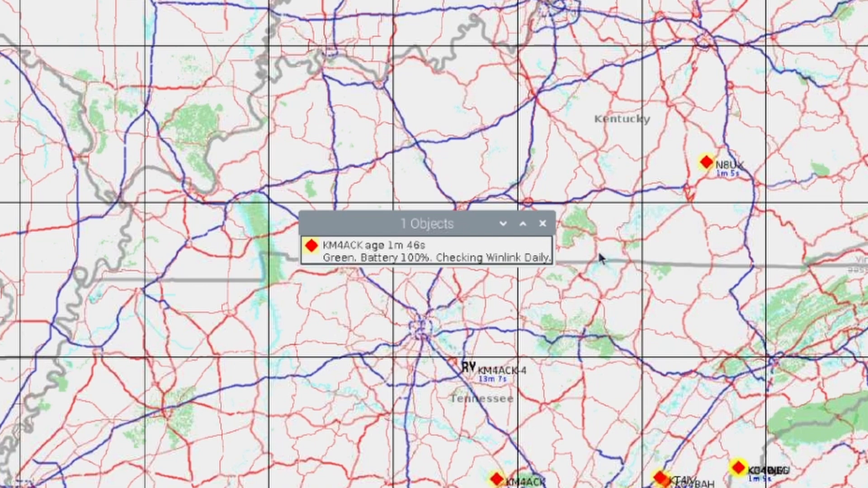
click(543, 224)
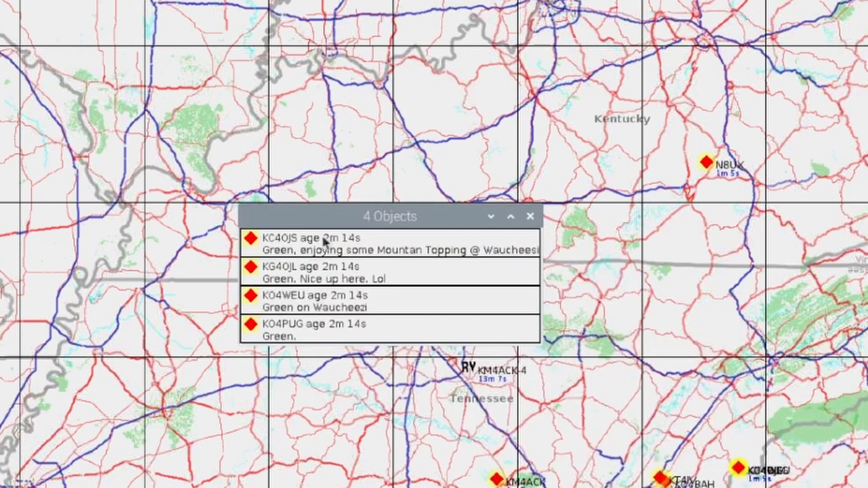
mouse_move(374, 253)
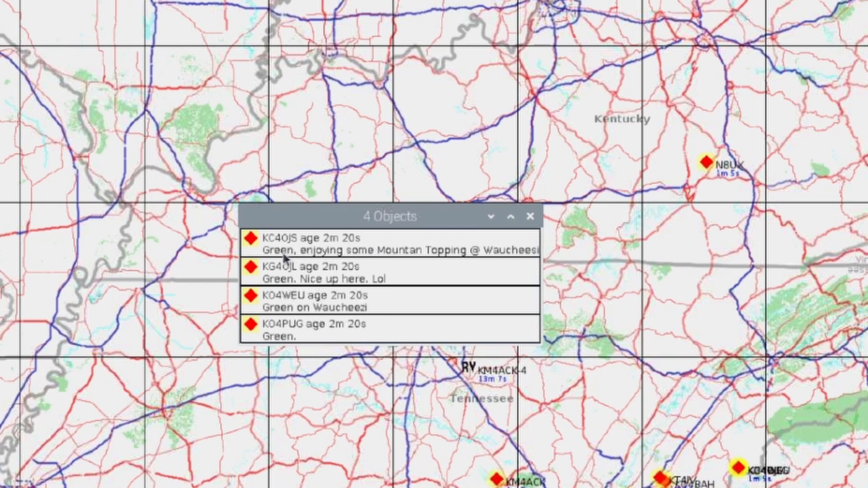
mouse_move(390, 249)
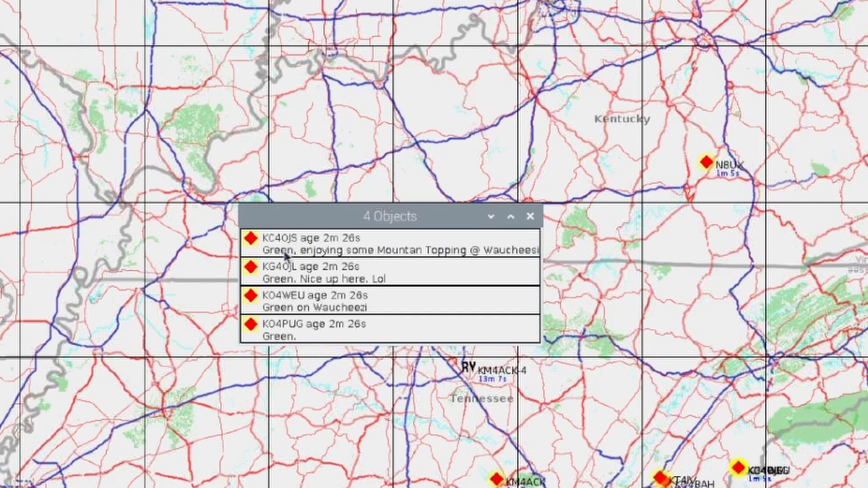
mouse_move(443, 262)
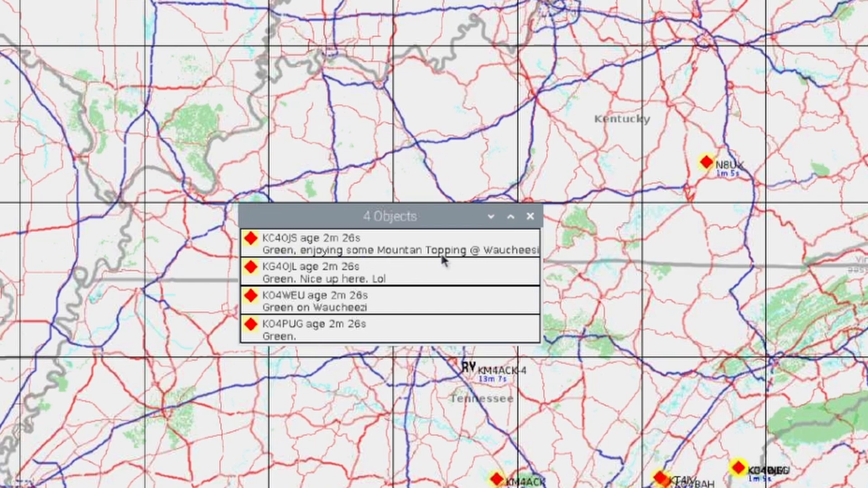
mouse_move(491, 261)
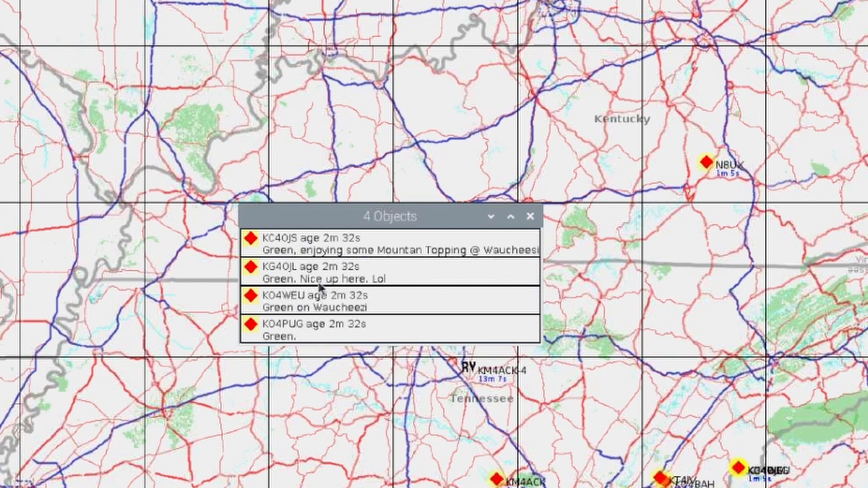
mouse_move(306, 333)
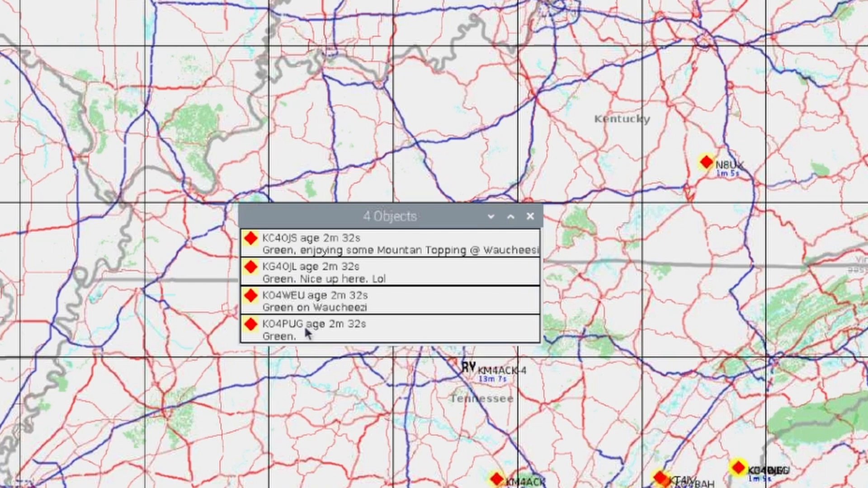